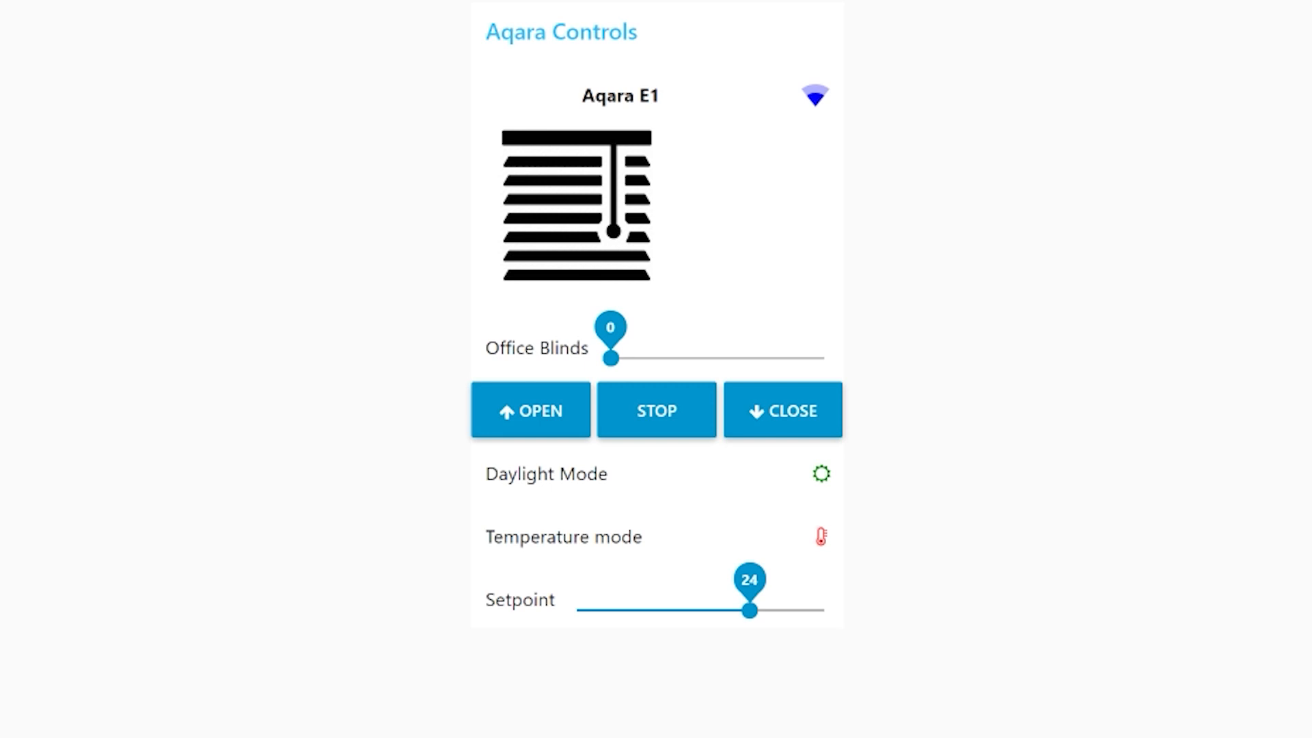
{"action": "mouse_move", "coordinate": [665, 109]}
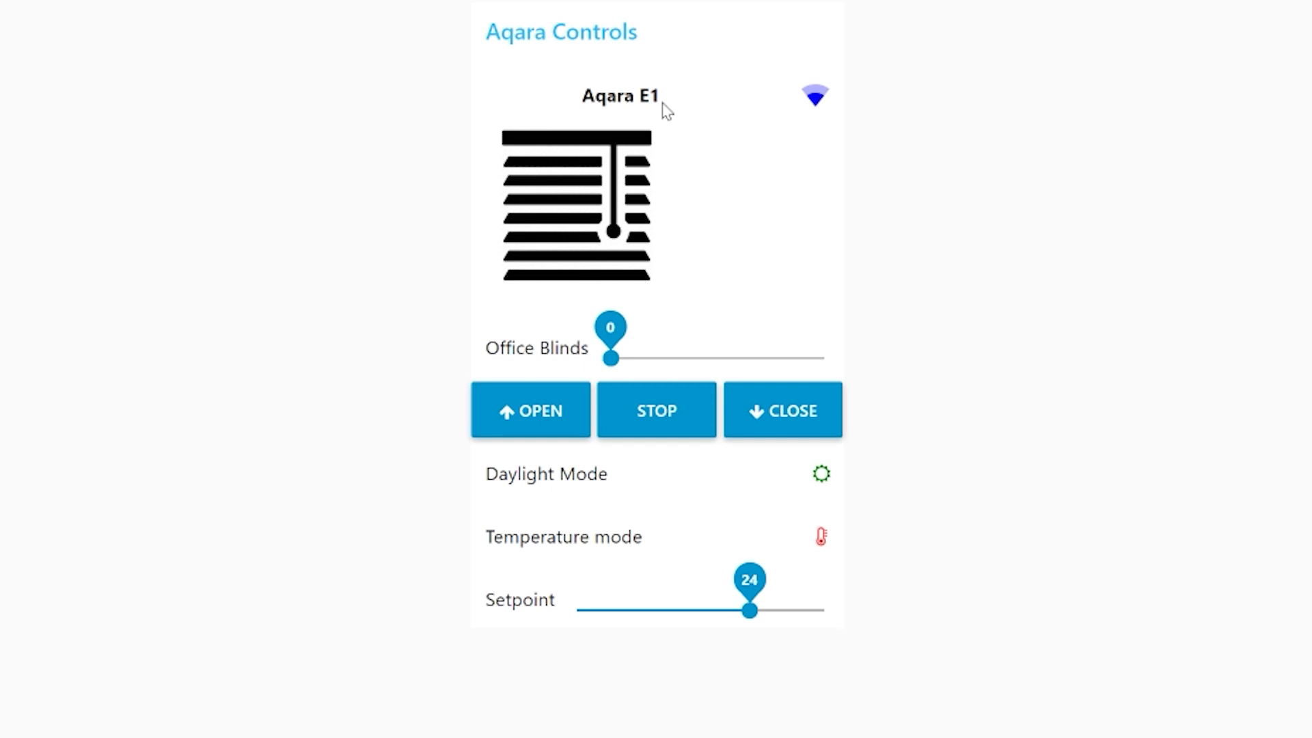
{"action": "mouse_move", "coordinate": [791, 99]}
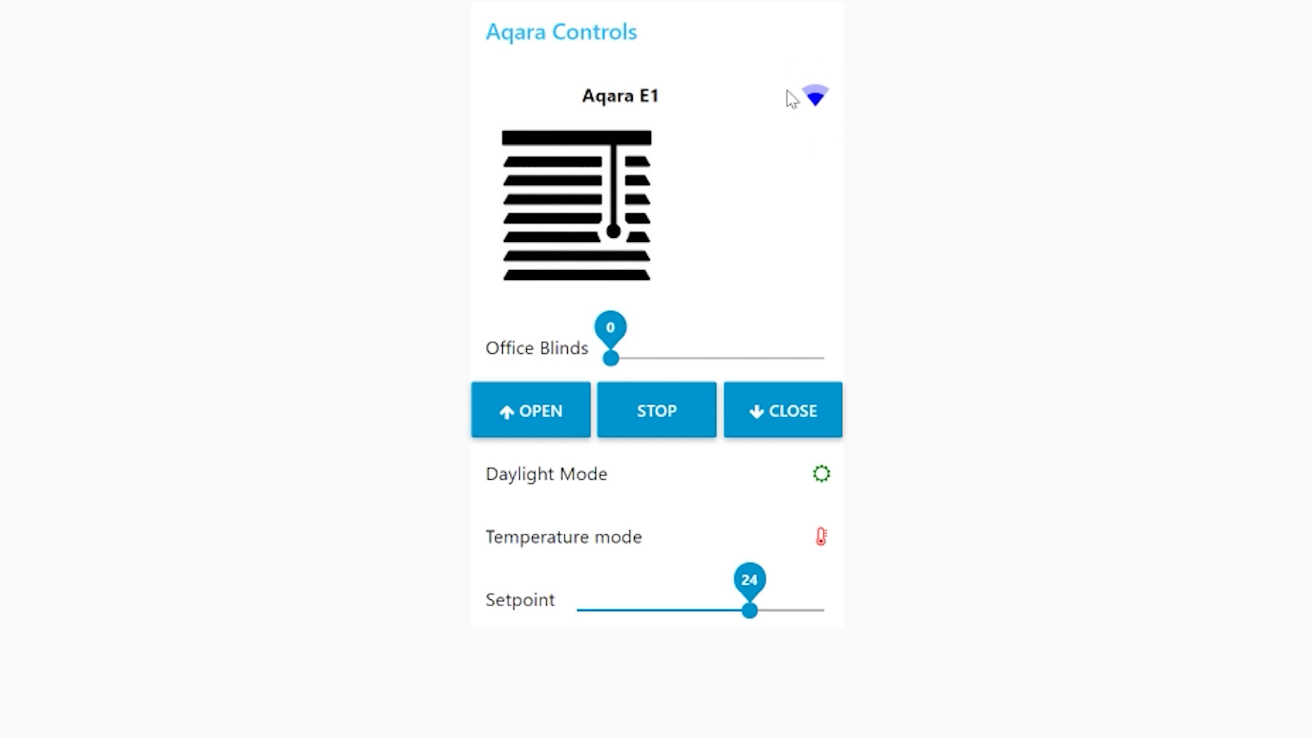
{"action": "mouse_move", "coordinate": [793, 90]}
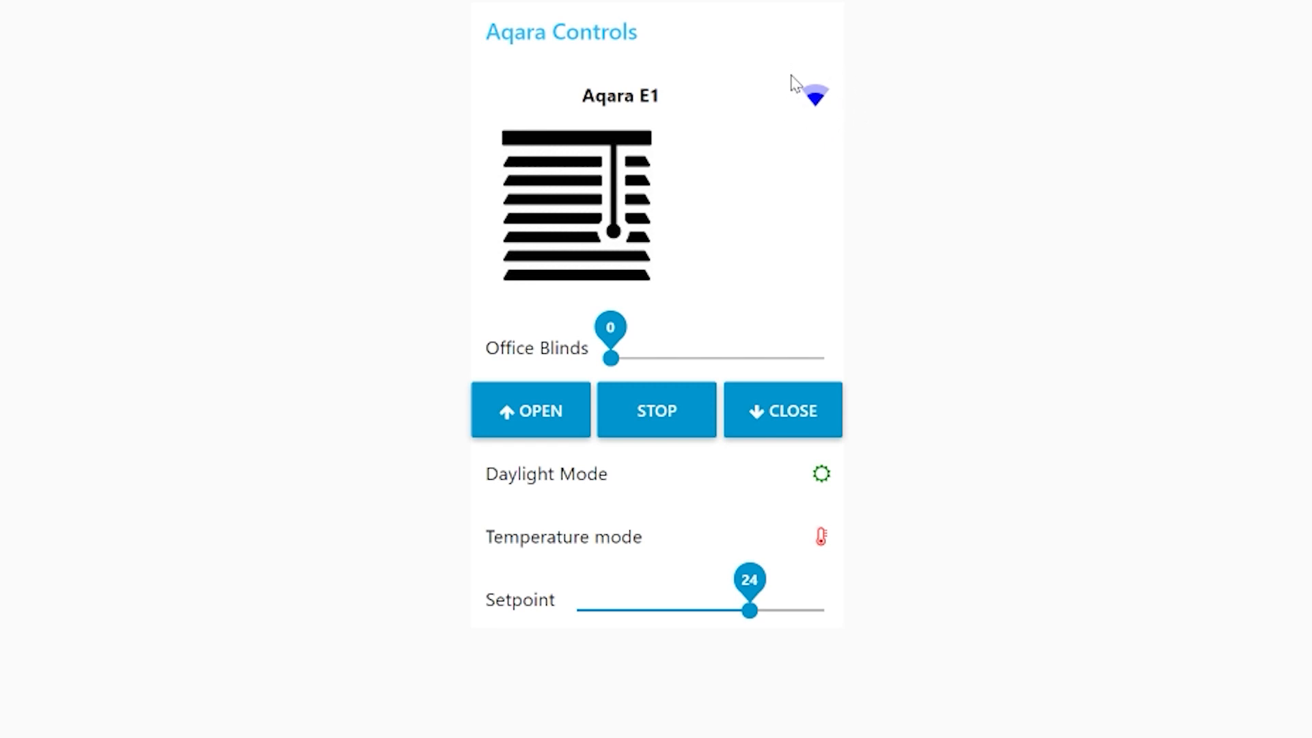
{"action": "mouse_move", "coordinate": [591, 217]}
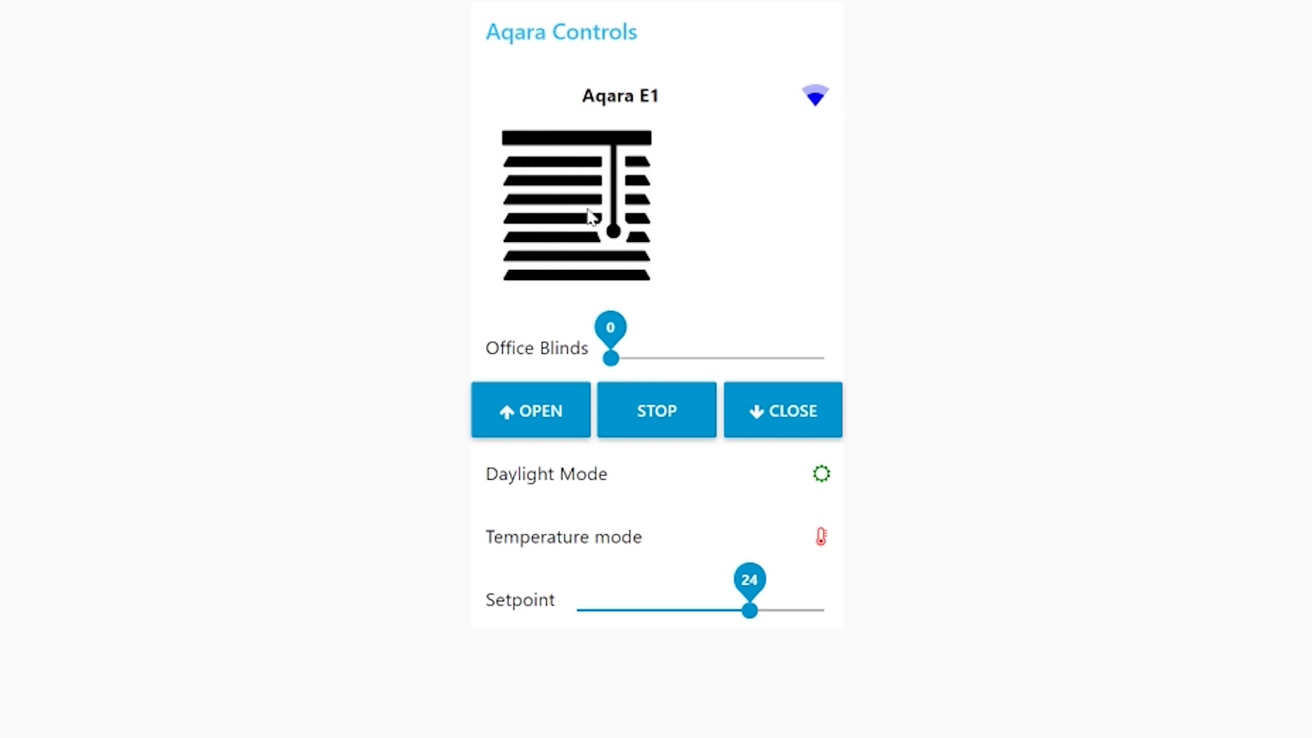
{"action": "mouse_move", "coordinate": [515, 266]}
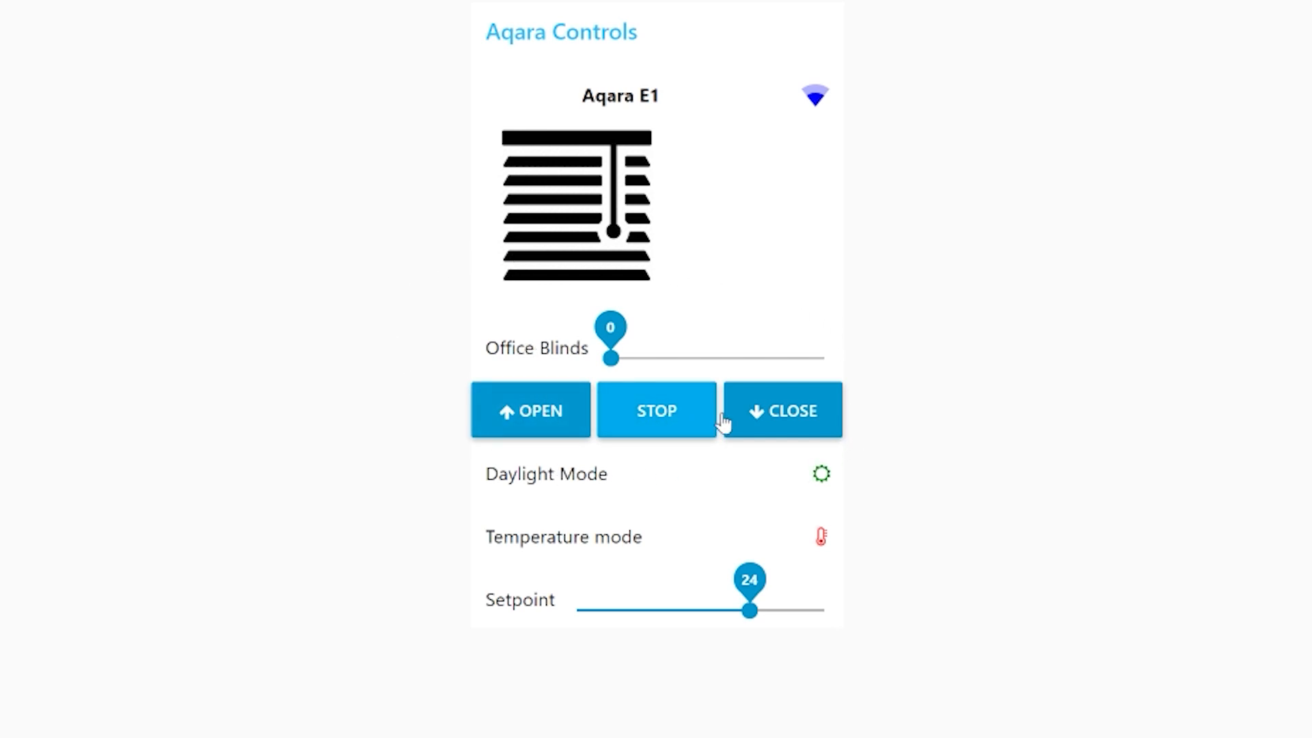
{"action": "mouse_move", "coordinate": [615, 333]}
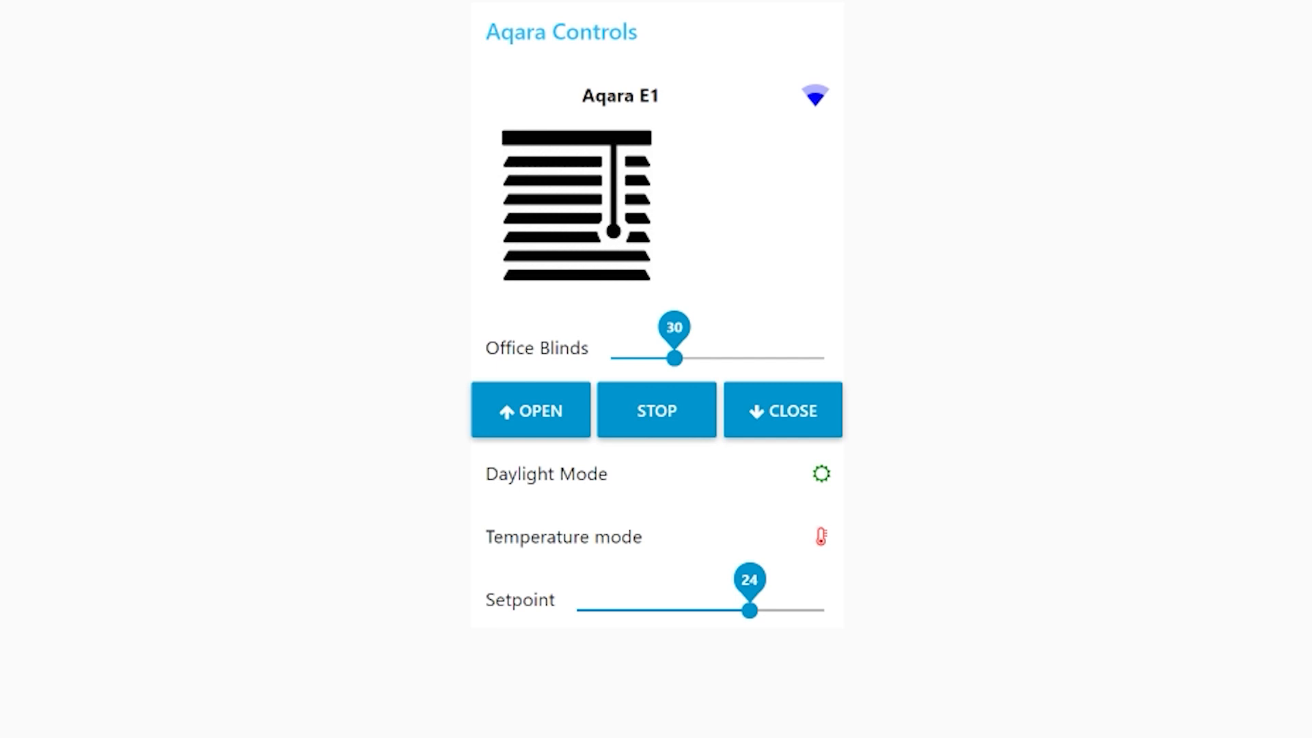
{"action": "mouse_move", "coordinate": [542, 499]}
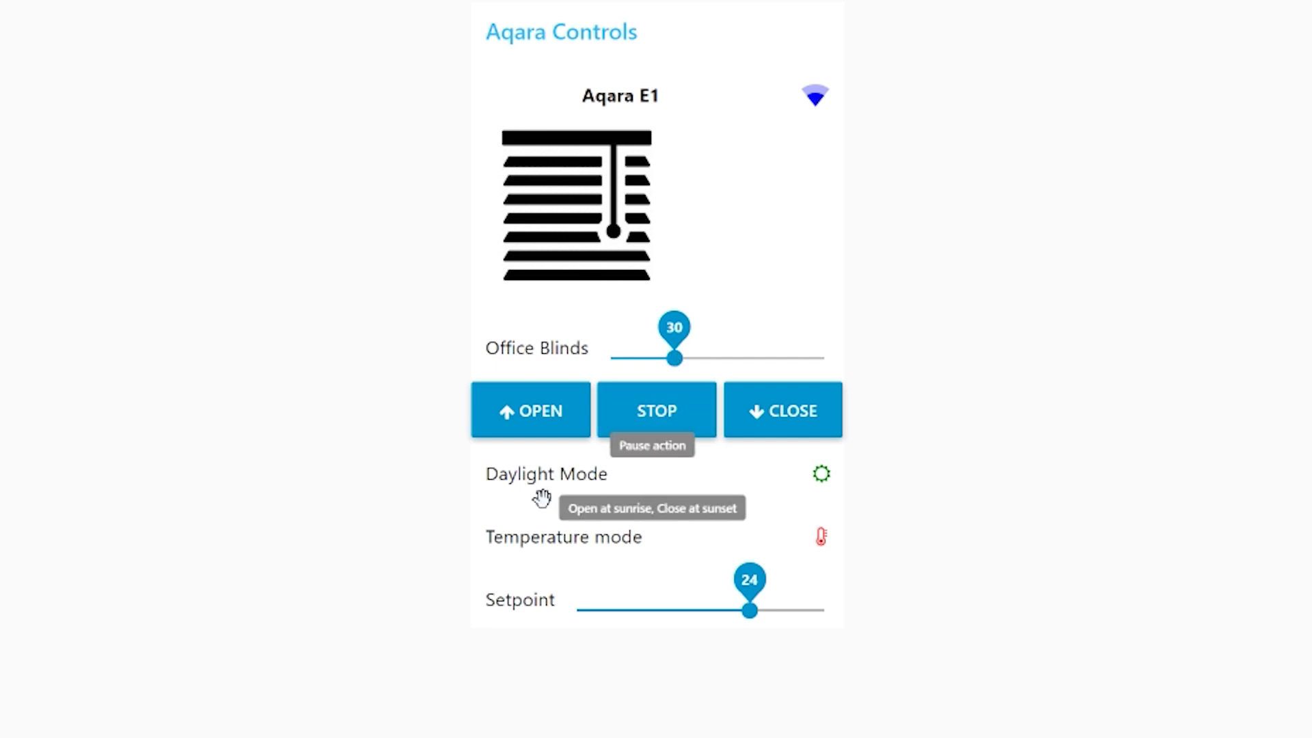
{"action": "mouse_move", "coordinate": [726, 616]}
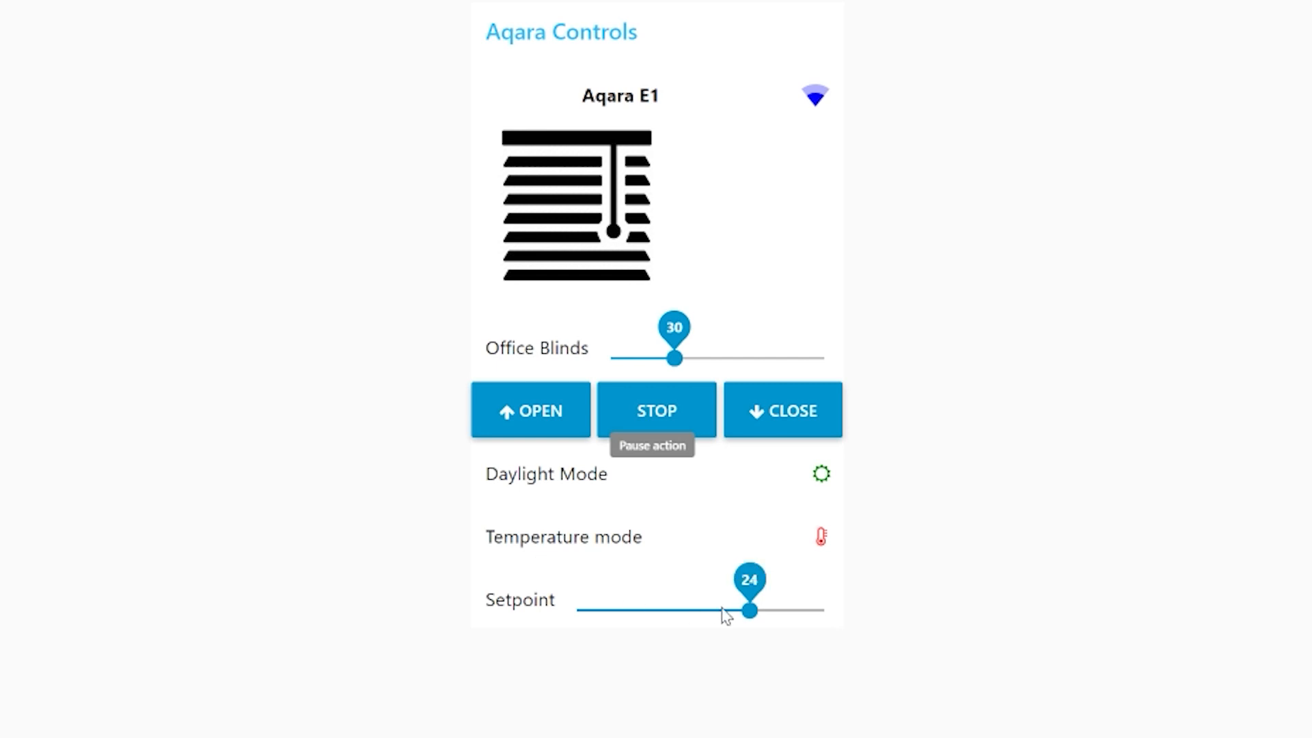
{"action": "mouse_move", "coordinate": [552, 498]}
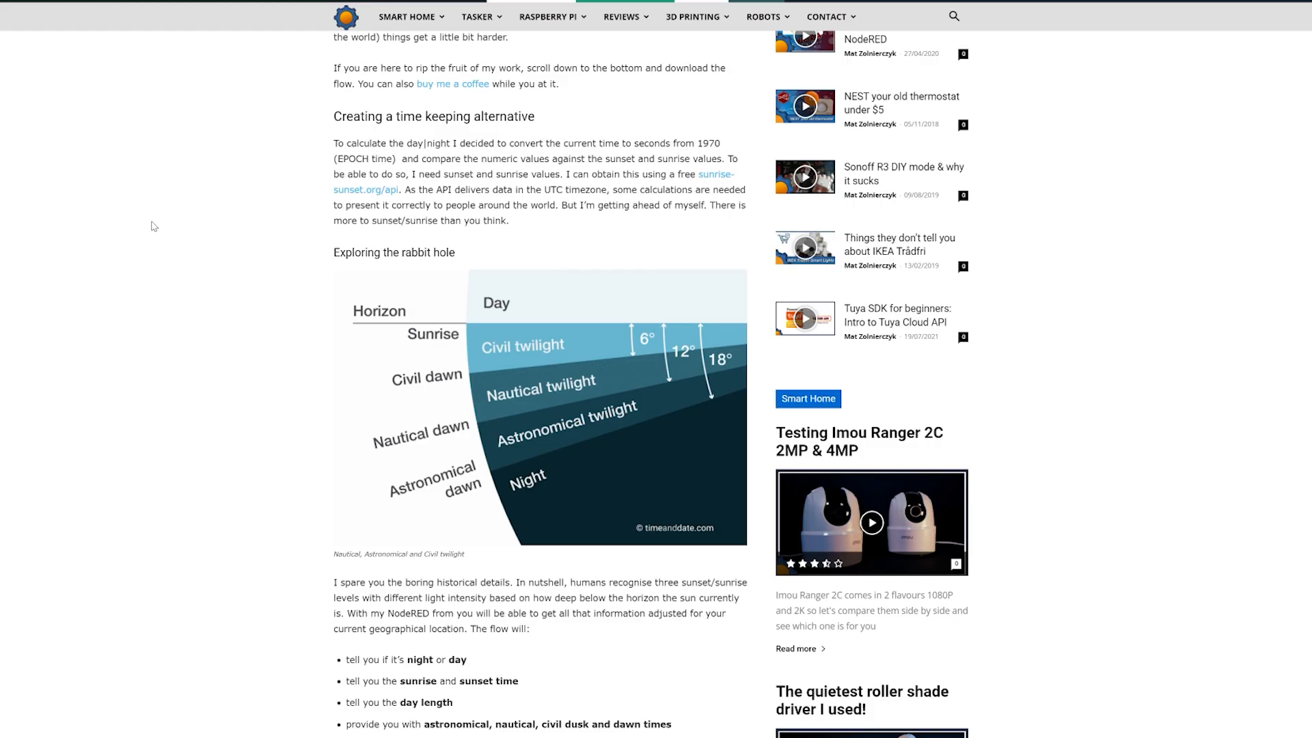
- Scroll the NotEnoughTECH article past the twilight diagram to 'Getting sun data based on coordinates'
{"action": "scroll", "scroll_direction": "down", "scroll_amount": 3}
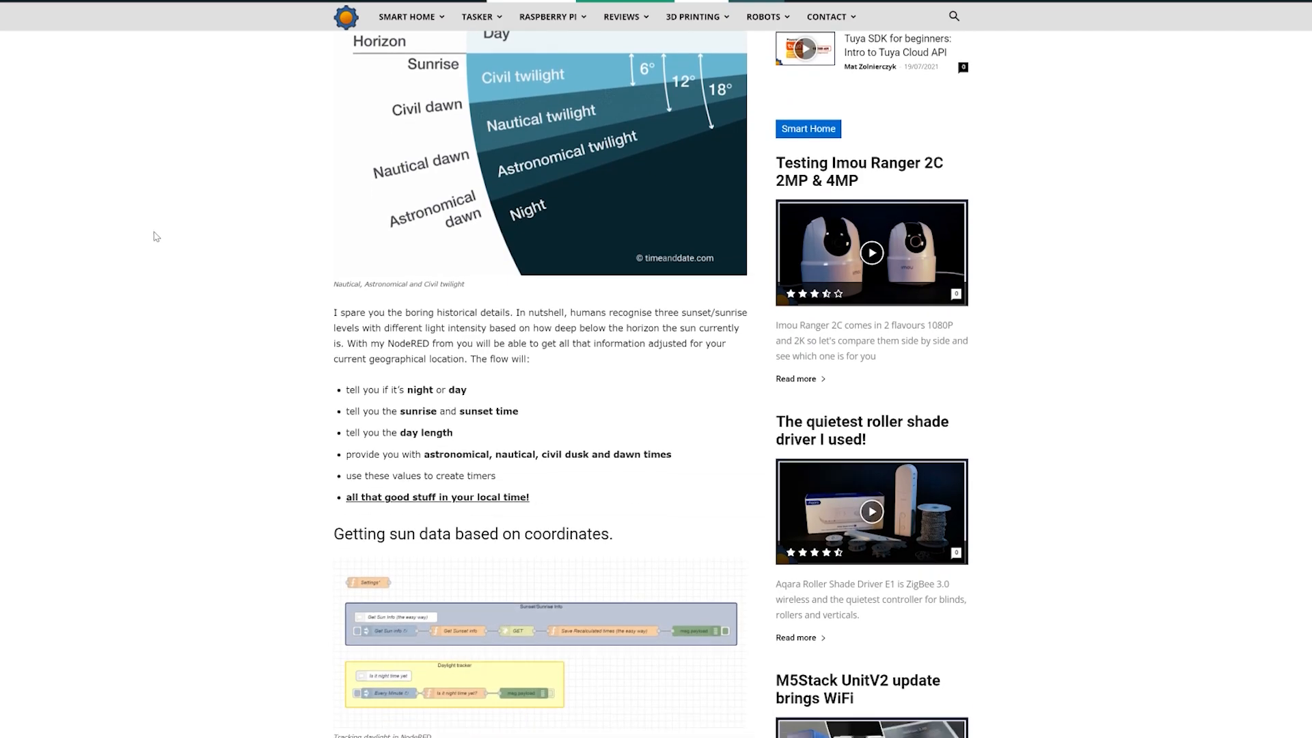
{"action": "scroll", "scroll_direction": "down", "scroll_amount": 3}
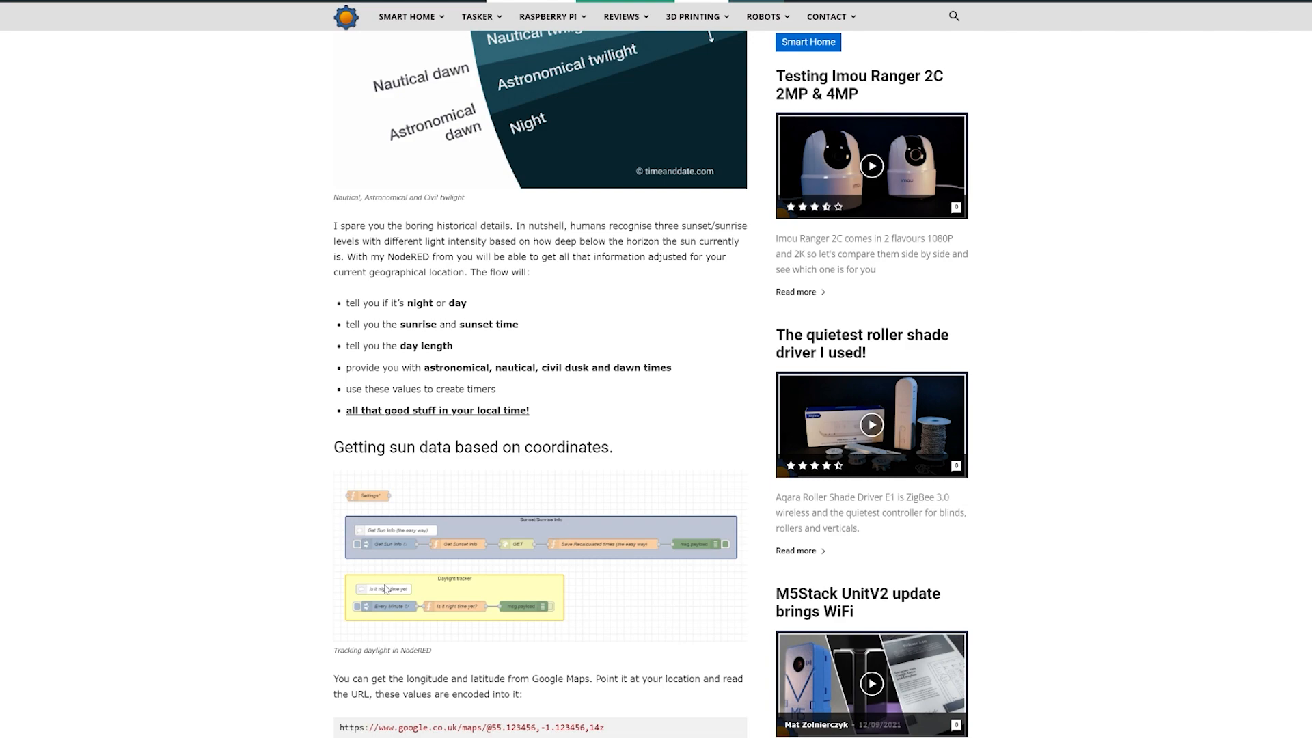
{"action": "mouse_move", "coordinate": [413, 534]}
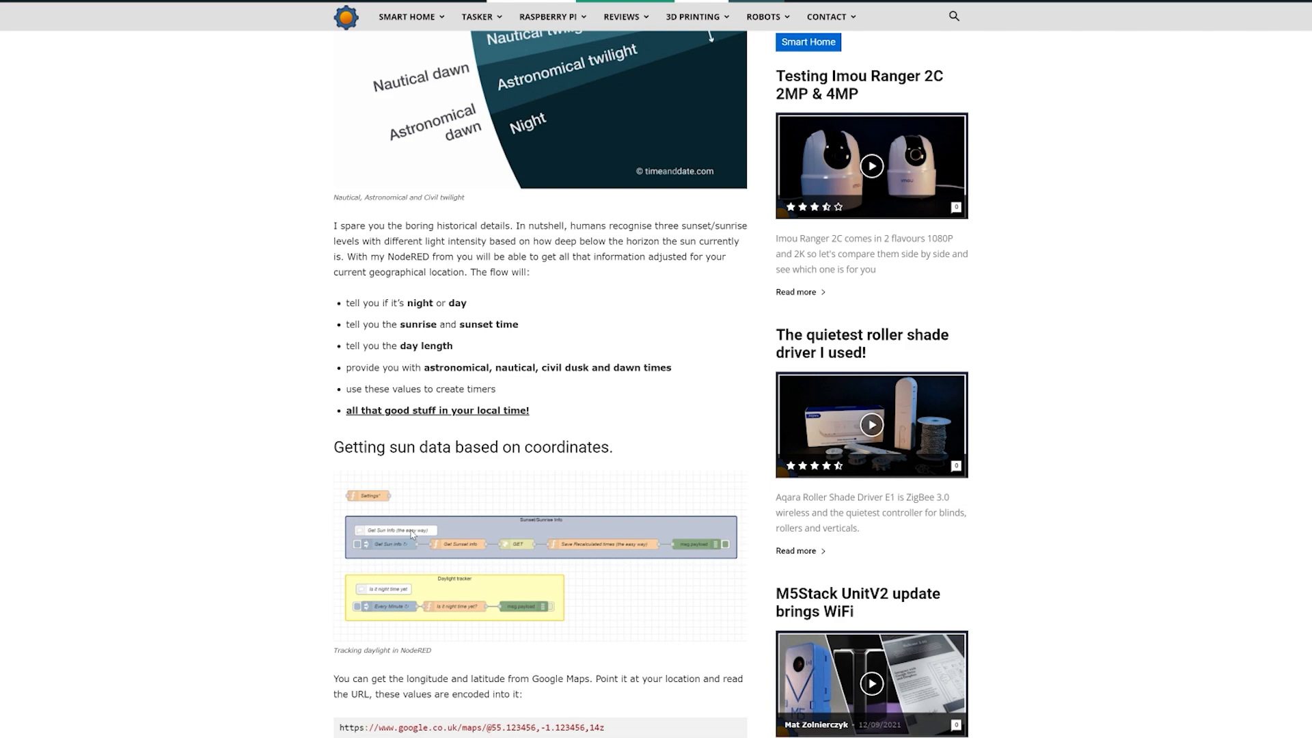
{"action": "mouse_move", "coordinate": [427, 516]}
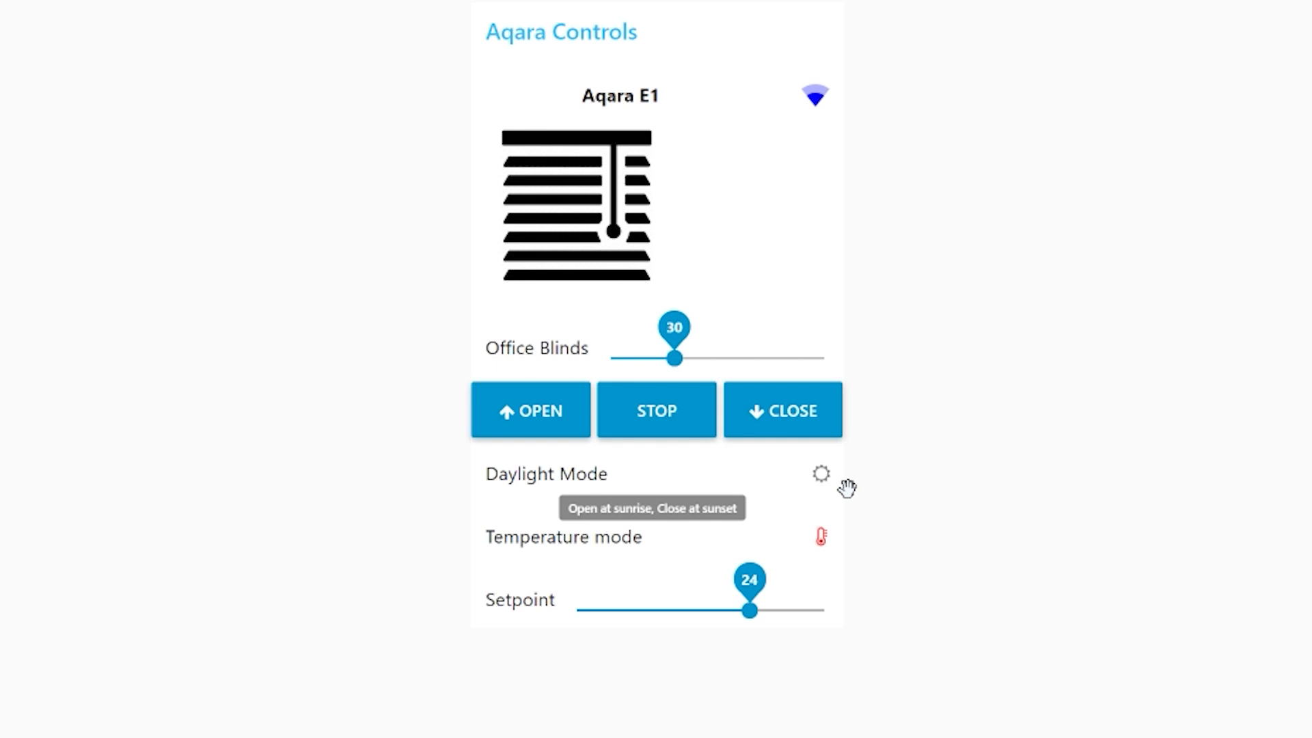
{"action": "mouse_move", "coordinate": [555, 567]}
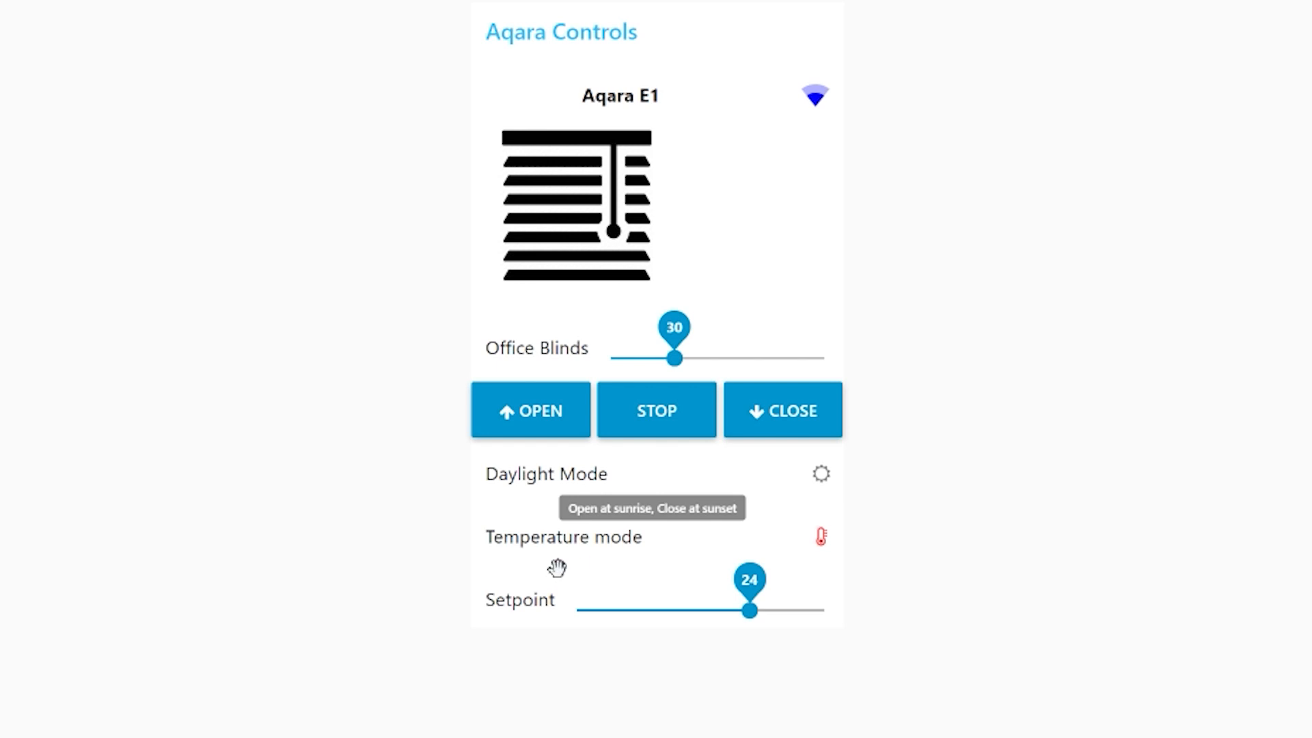
{"action": "mouse_move", "coordinate": [556, 567]}
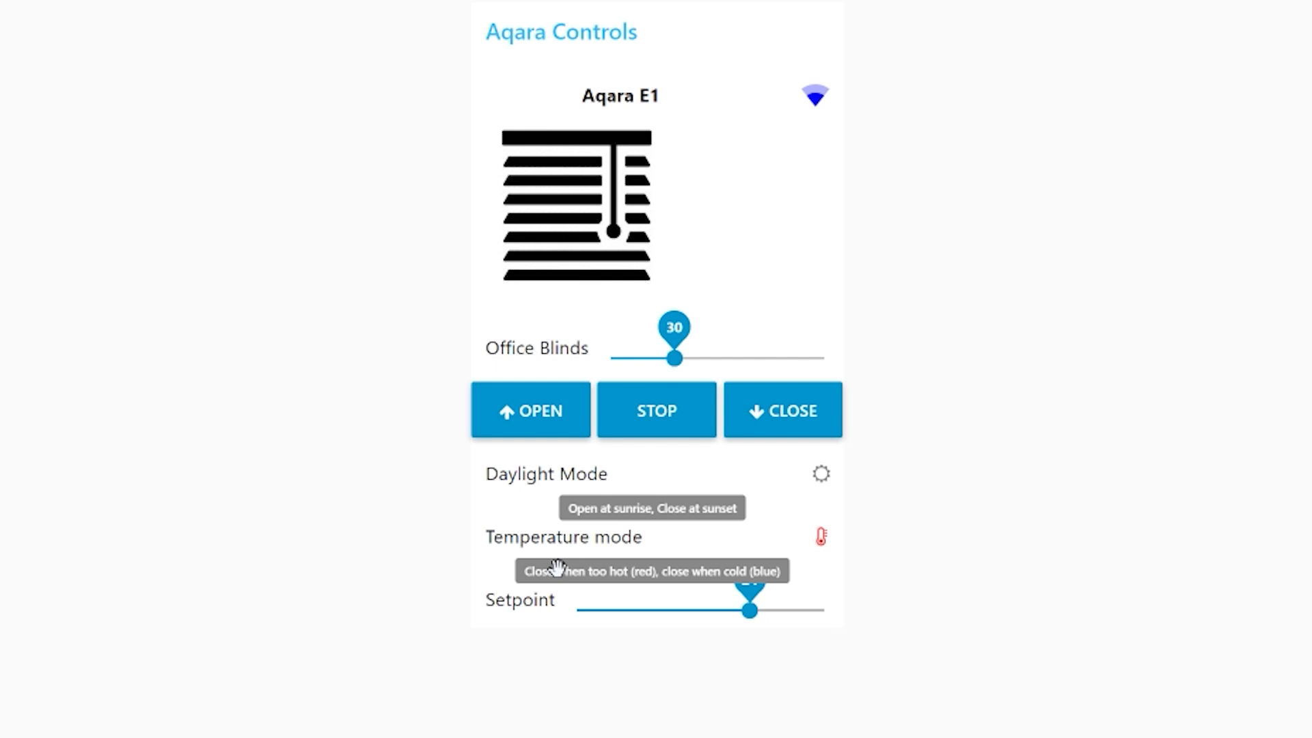
{"action": "mouse_move", "coordinate": [549, 506]}
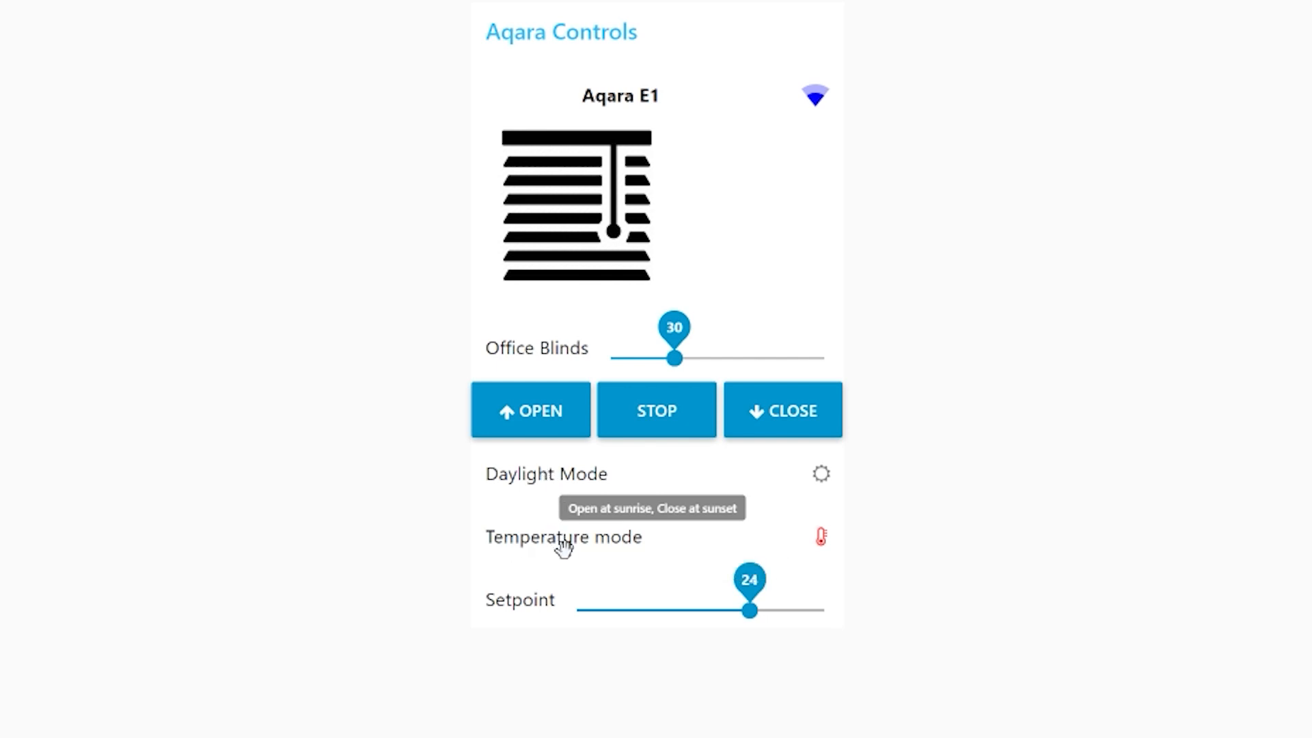
{"action": "mouse_move", "coordinate": [843, 584]}
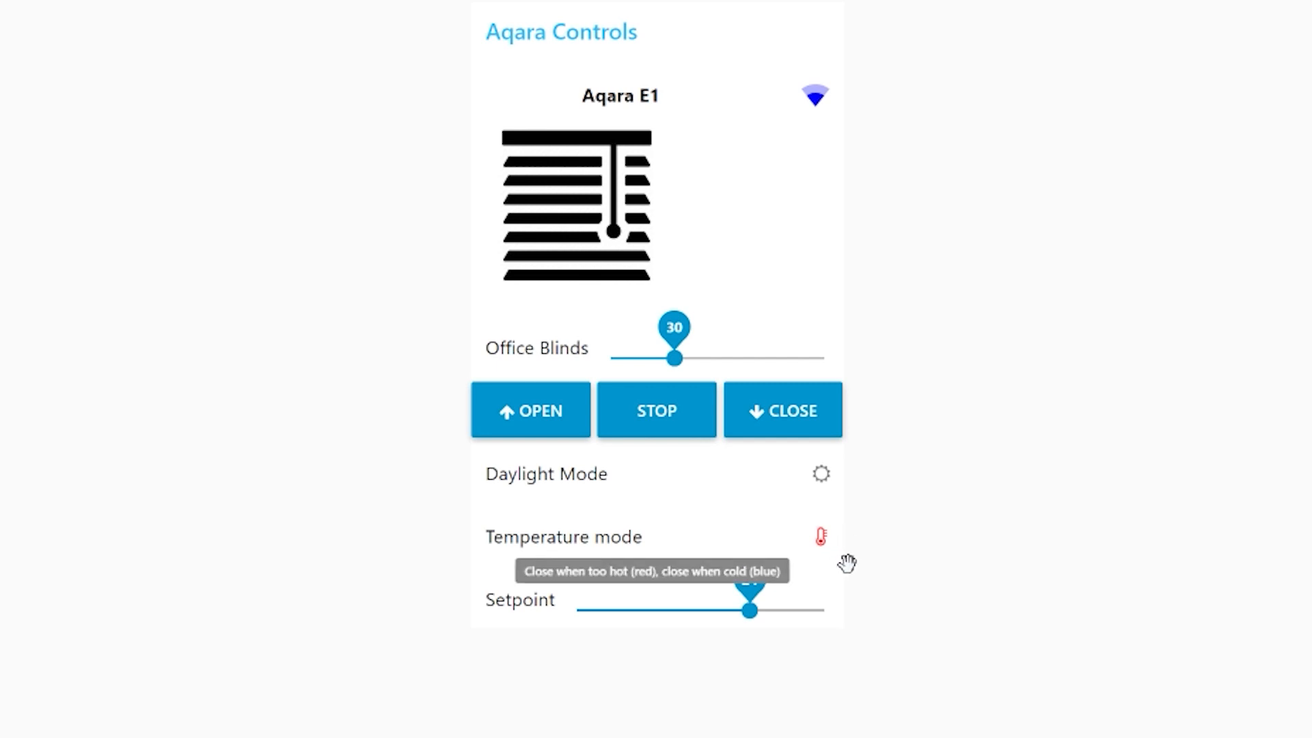
{"action": "mouse_move", "coordinate": [739, 597]}
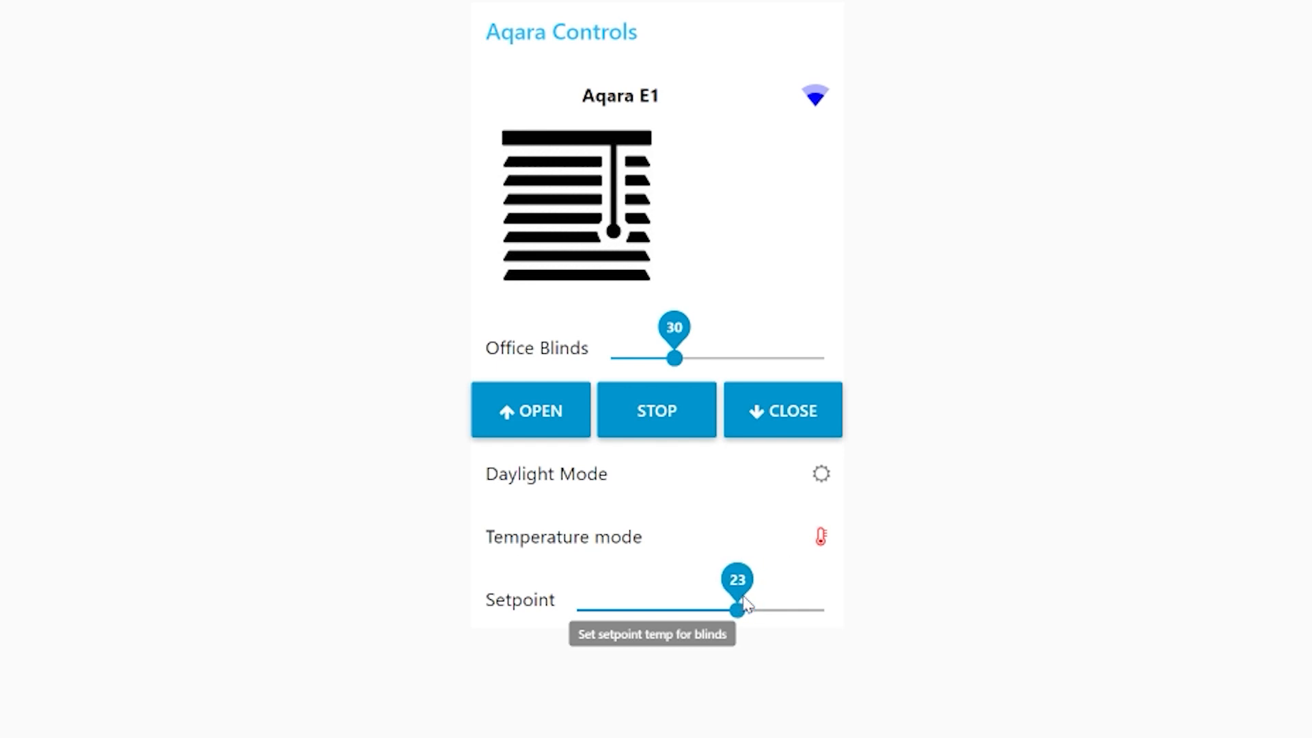
{"action": "mouse_move", "coordinate": [864, 617]}
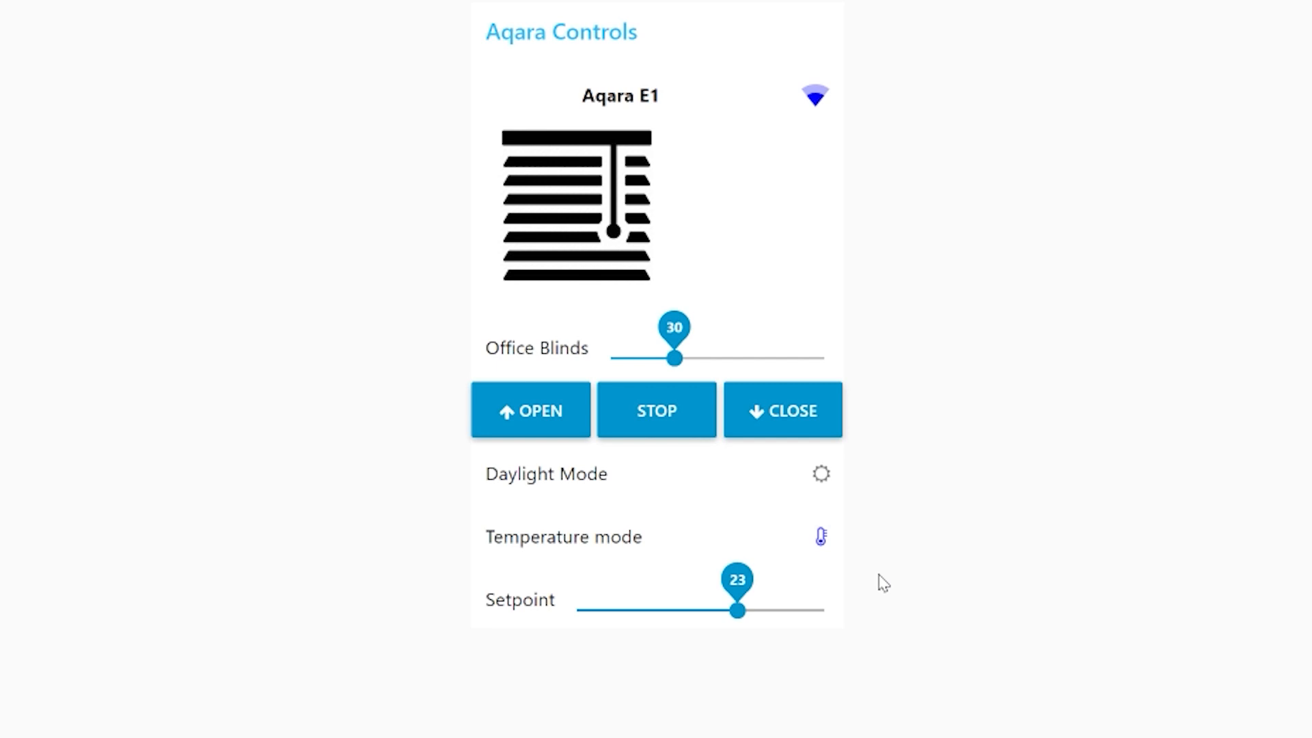
{"action": "mouse_move", "coordinate": [776, 519]}
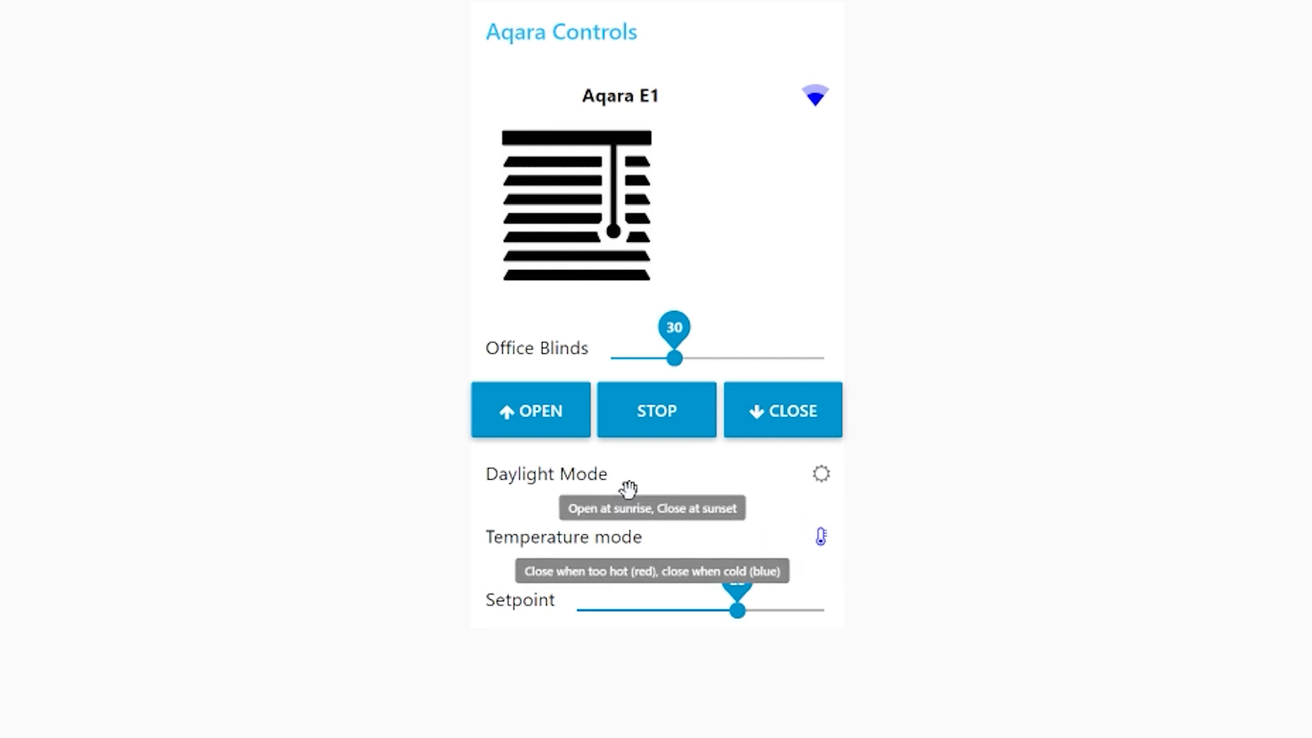
{"action": "mouse_move", "coordinate": [841, 537]}
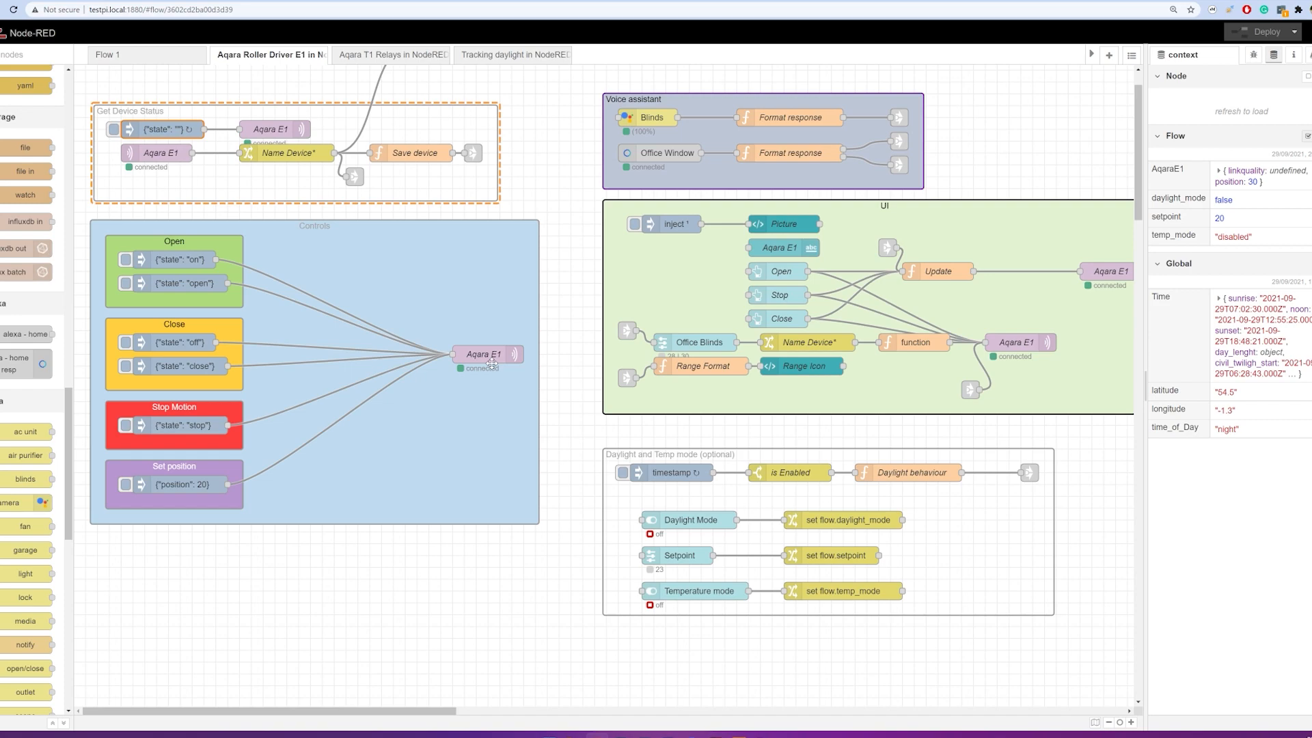
{"action": "mouse_move", "coordinate": [211, 352]}
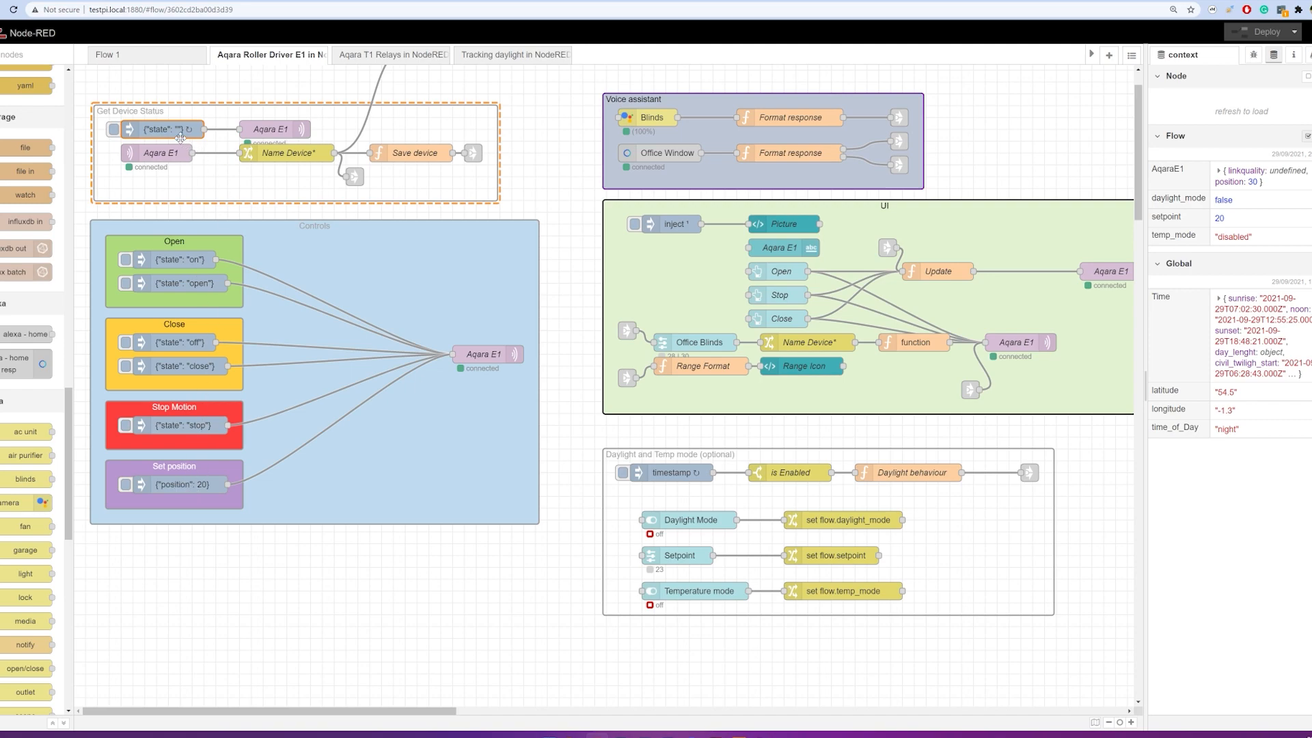
{"action": "mouse_move", "coordinate": [266, 137]}
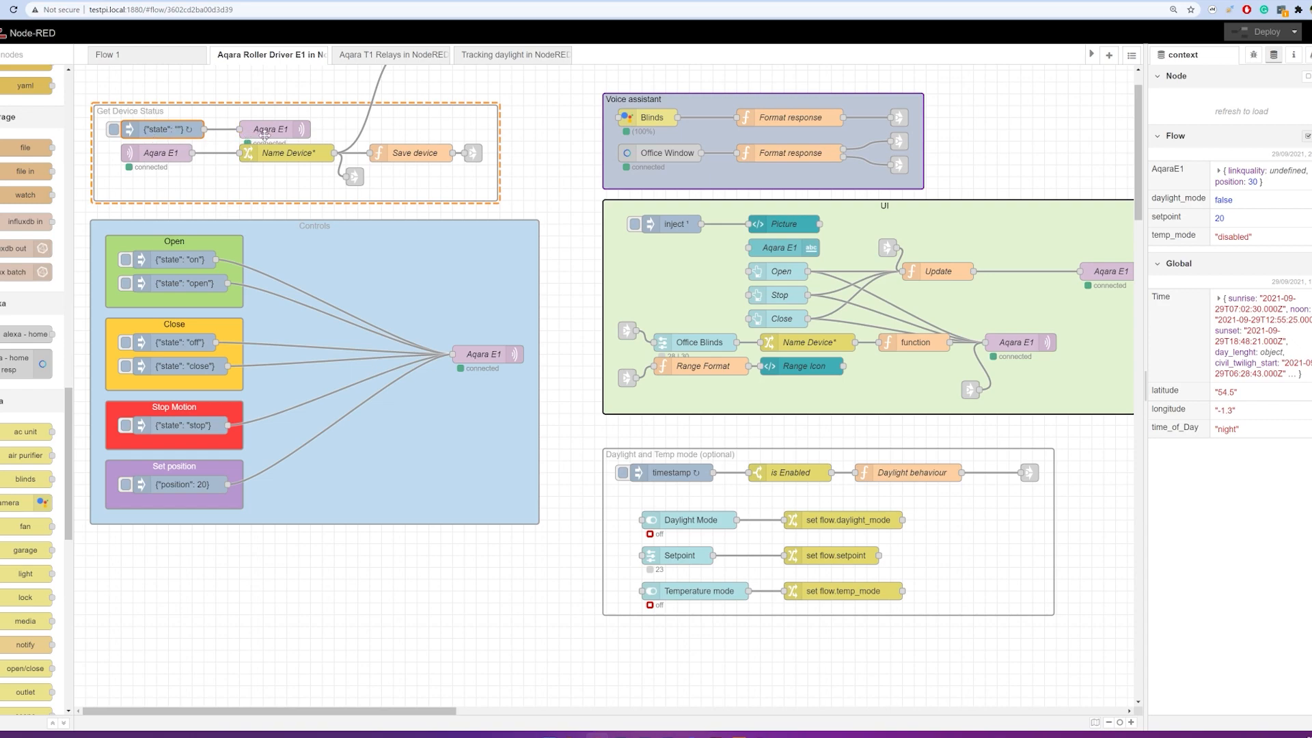
{"action": "double_click", "coordinate": [488, 354]}
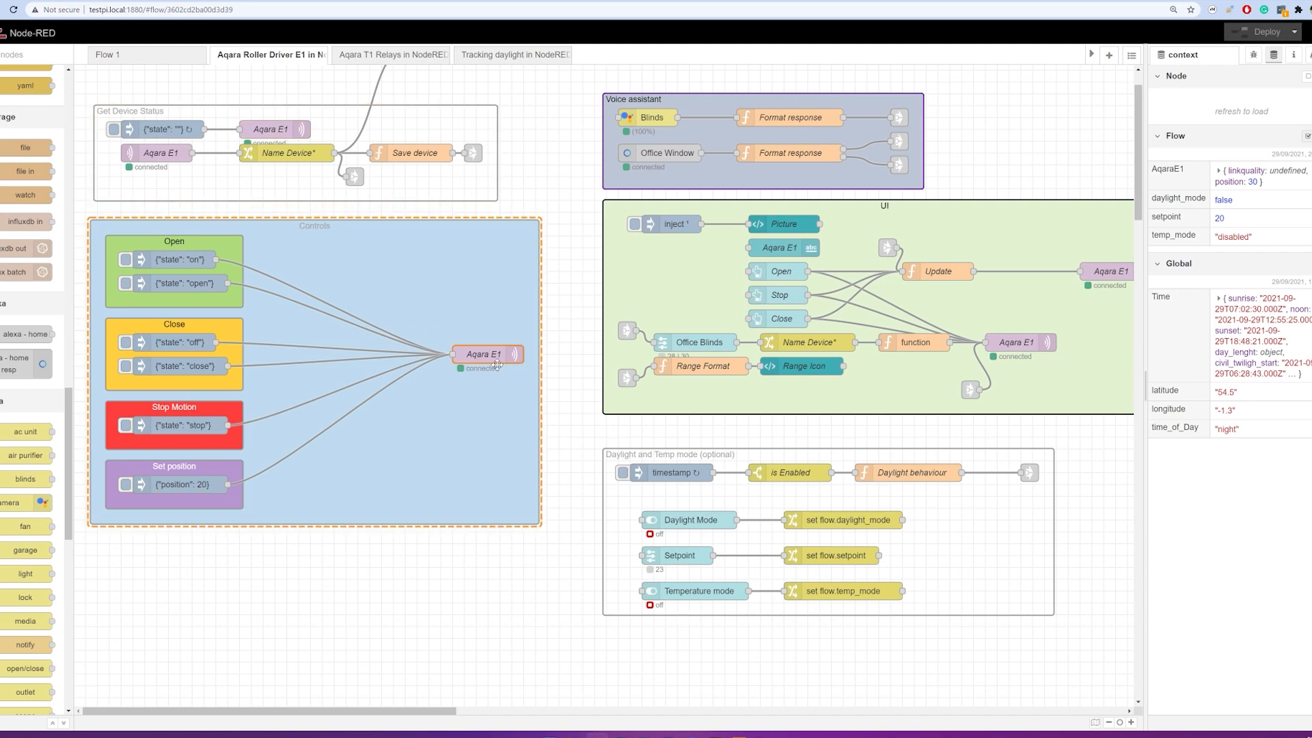
{"action": "double_click", "coordinate": [488, 353]}
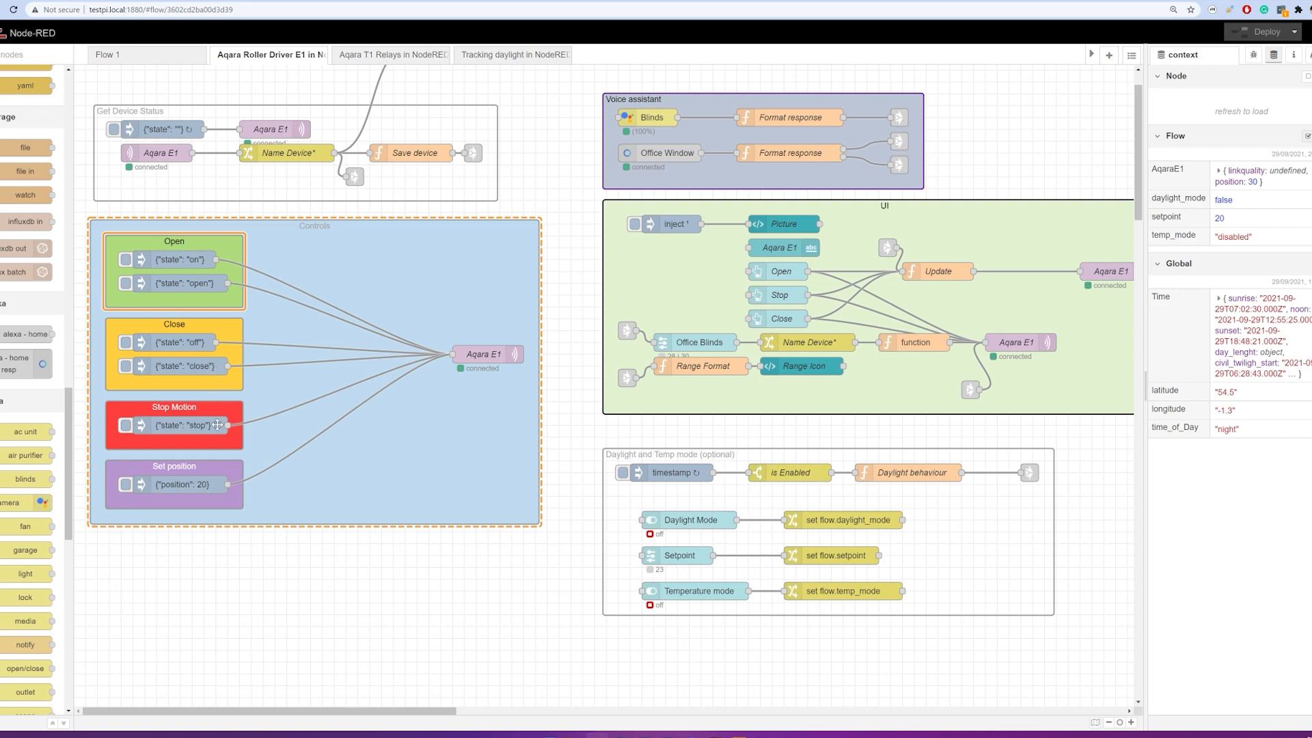
{"action": "mouse_move", "coordinate": [181, 493]}
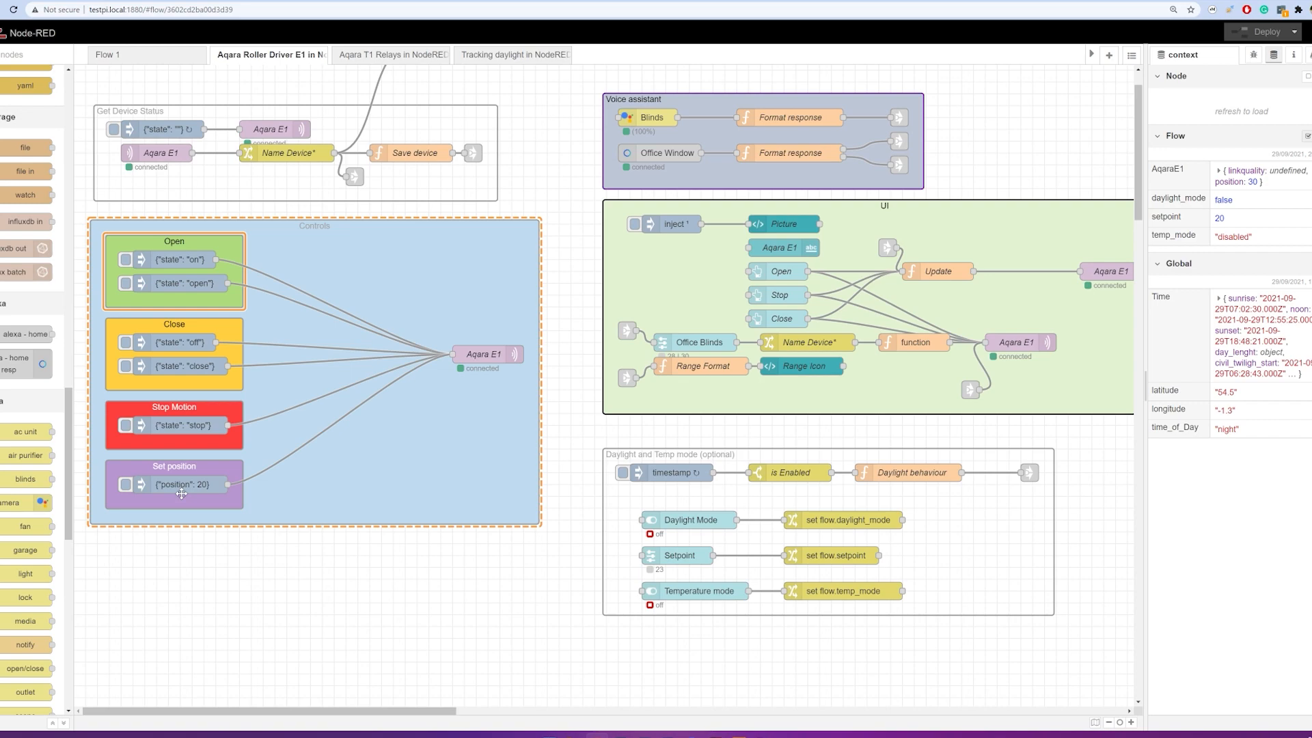
{"action": "mouse_move", "coordinate": [204, 493]}
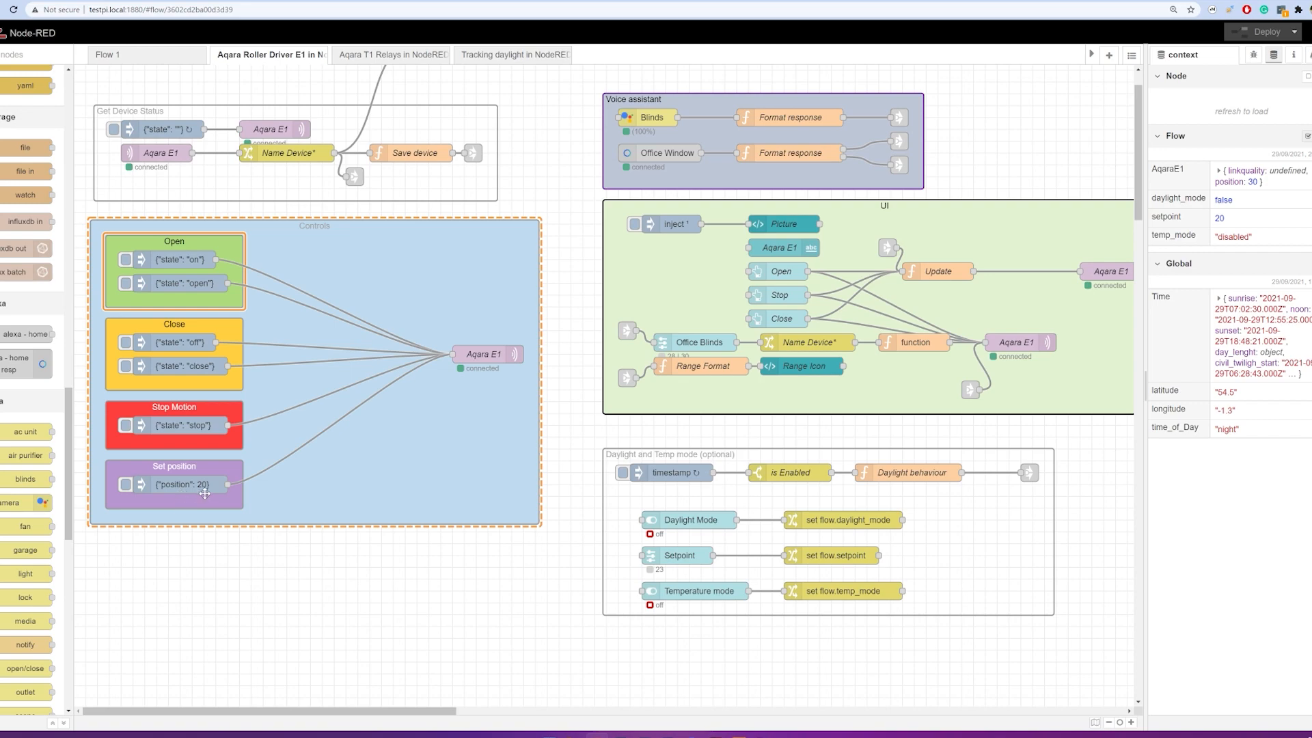
{"action": "mouse_move", "coordinate": [208, 492]}
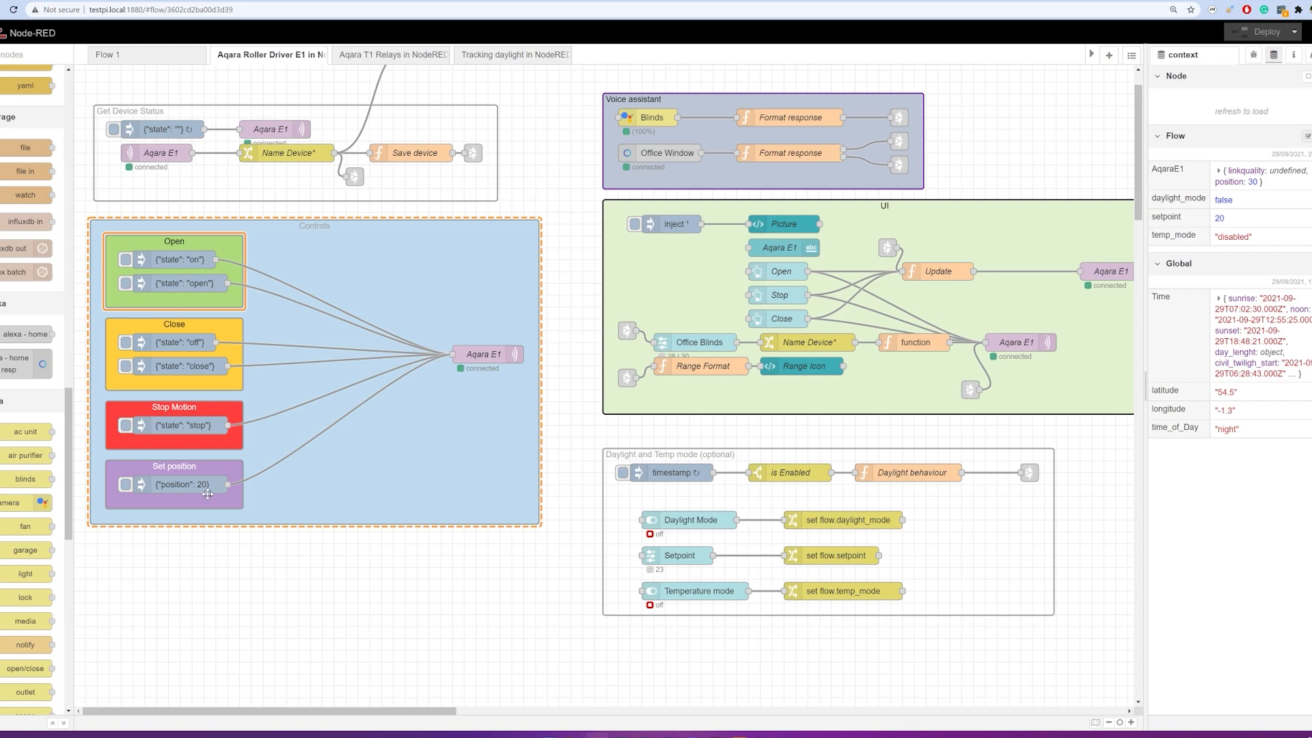
{"action": "mouse_move", "coordinate": [419, 507]}
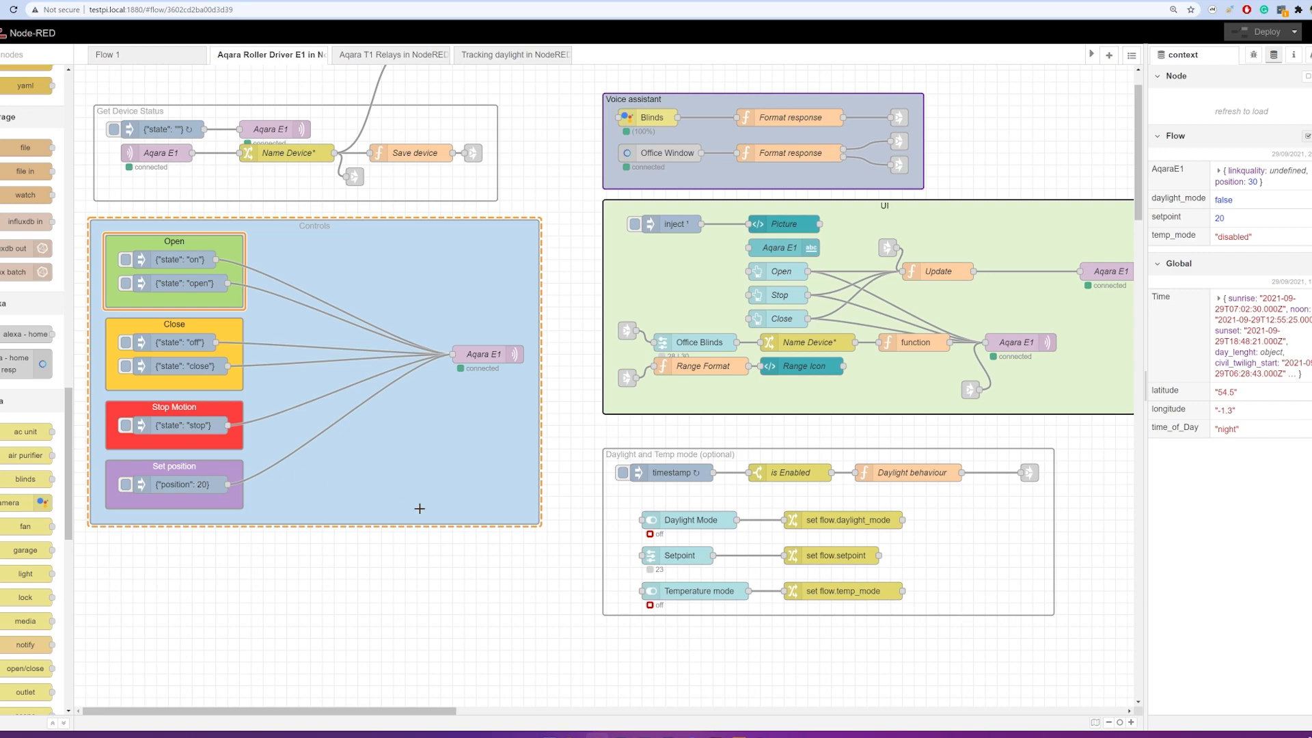
{"action": "mouse_move", "coordinate": [422, 518]}
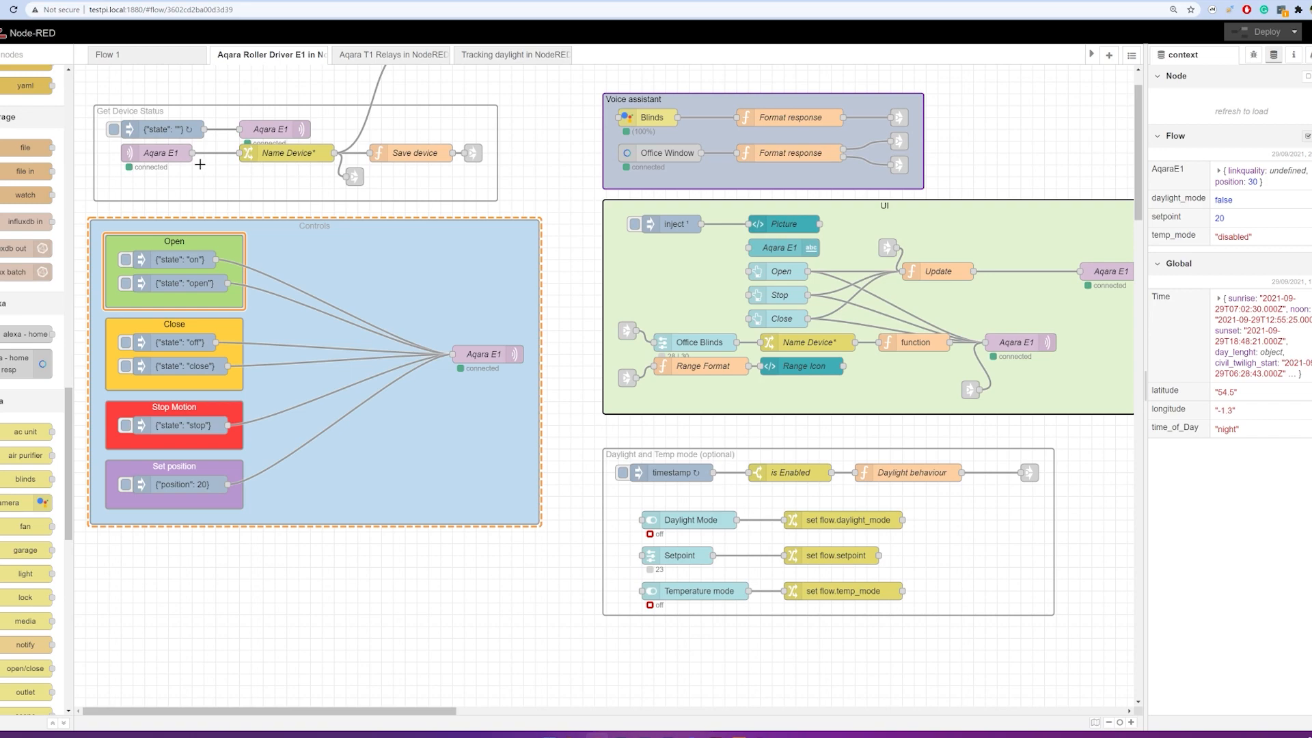
{"action": "left_click", "coordinate": [159, 152]}
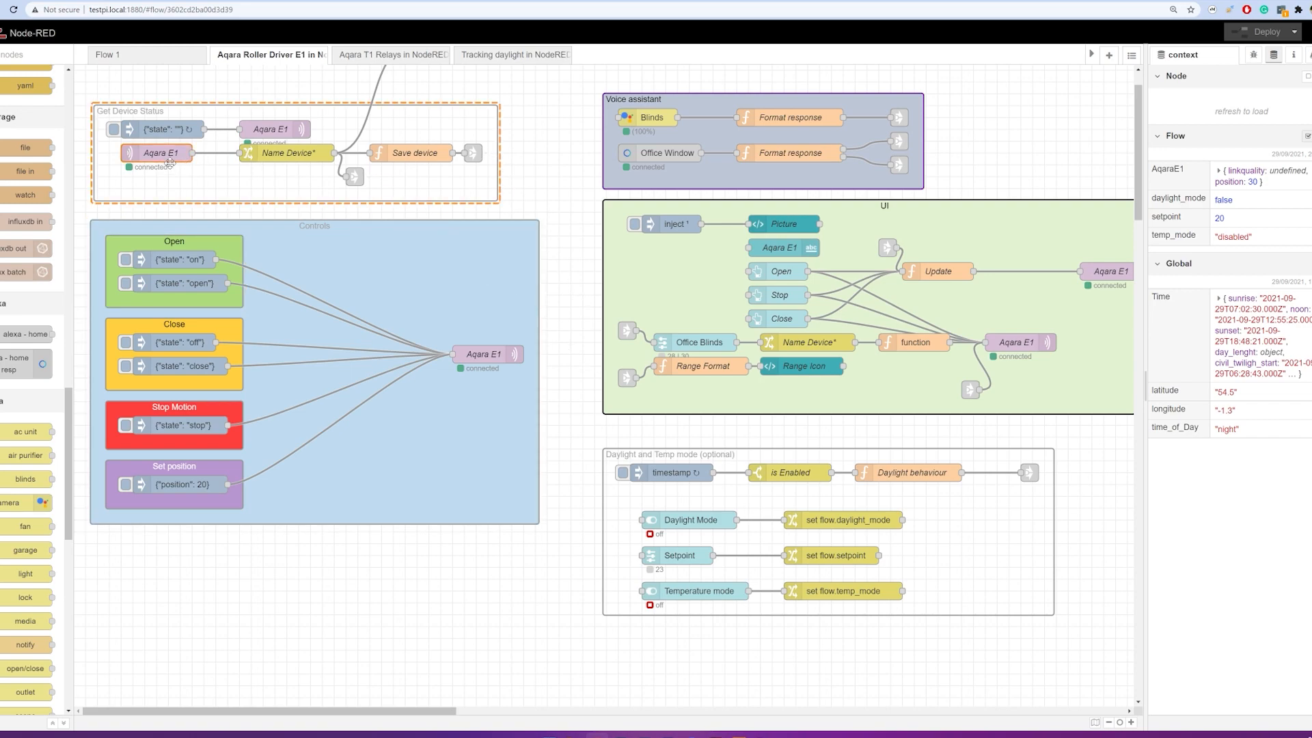
{"action": "mouse_move", "coordinate": [275, 159]}
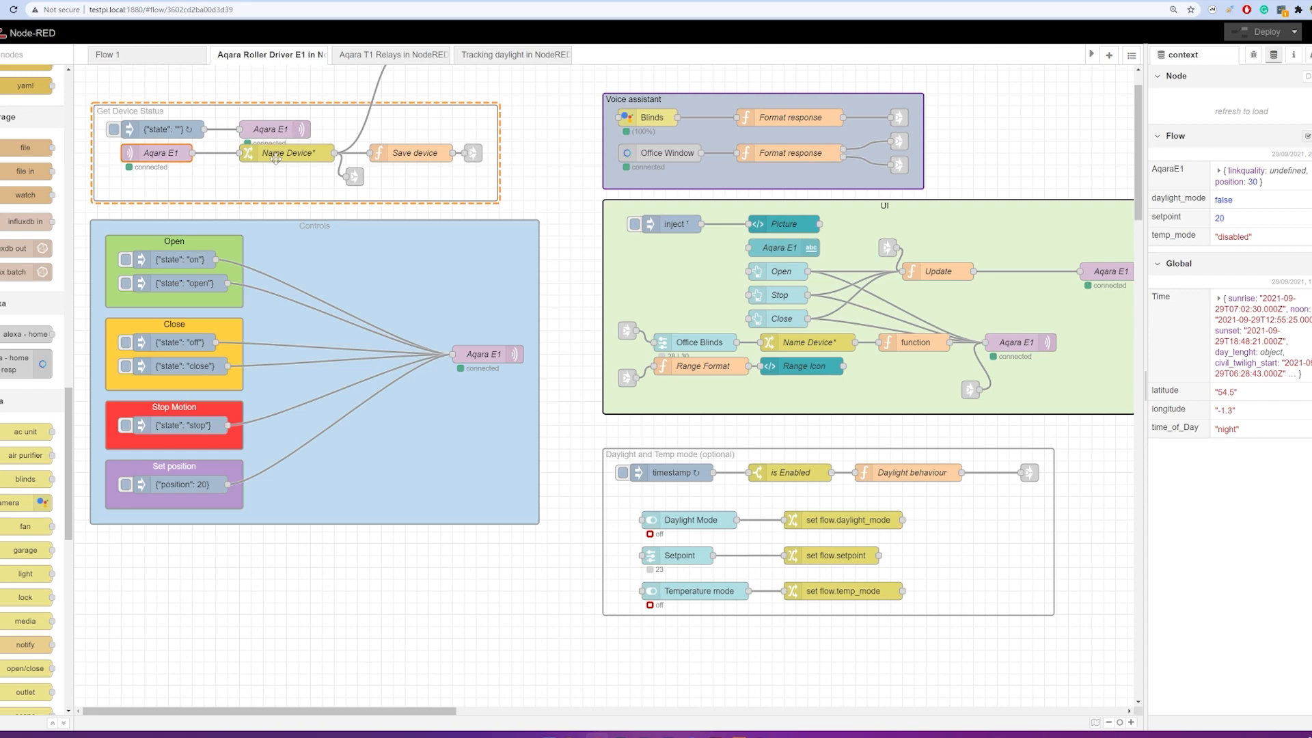
{"action": "double_click", "coordinate": [287, 153]}
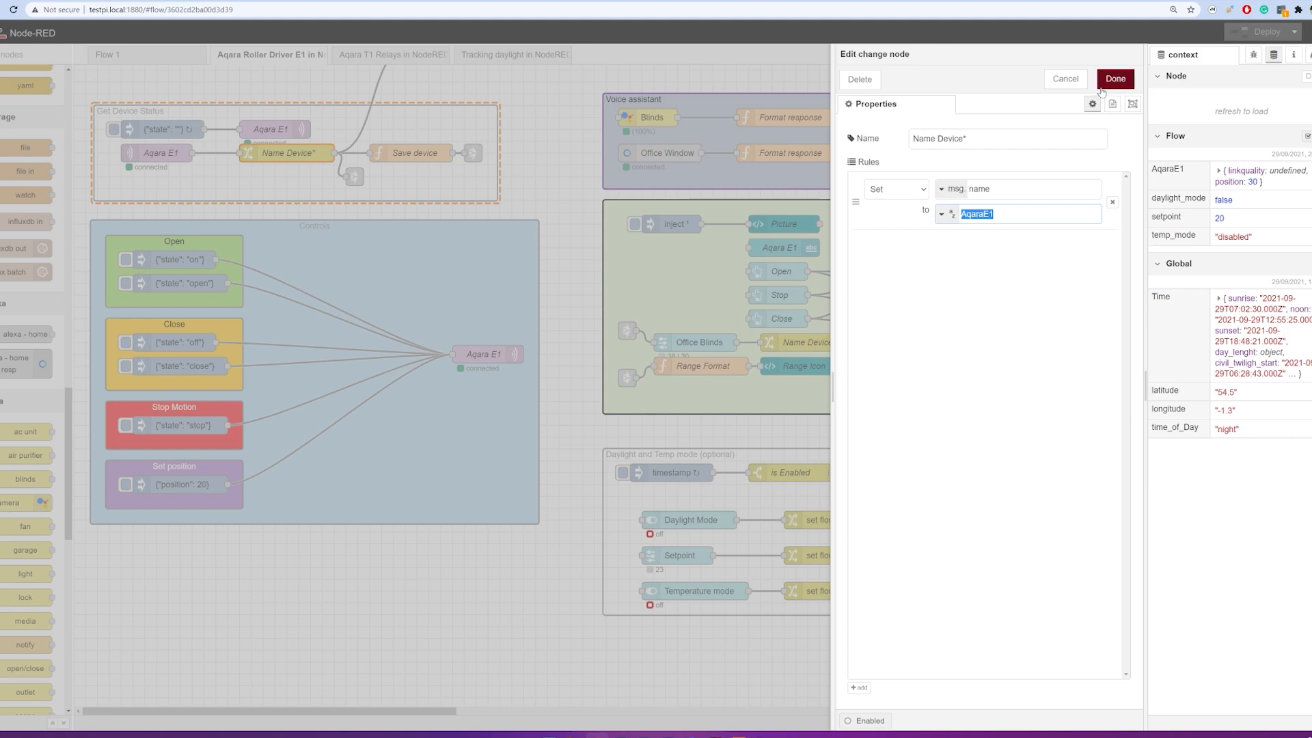
{"action": "left_click", "coordinate": [1114, 79]}
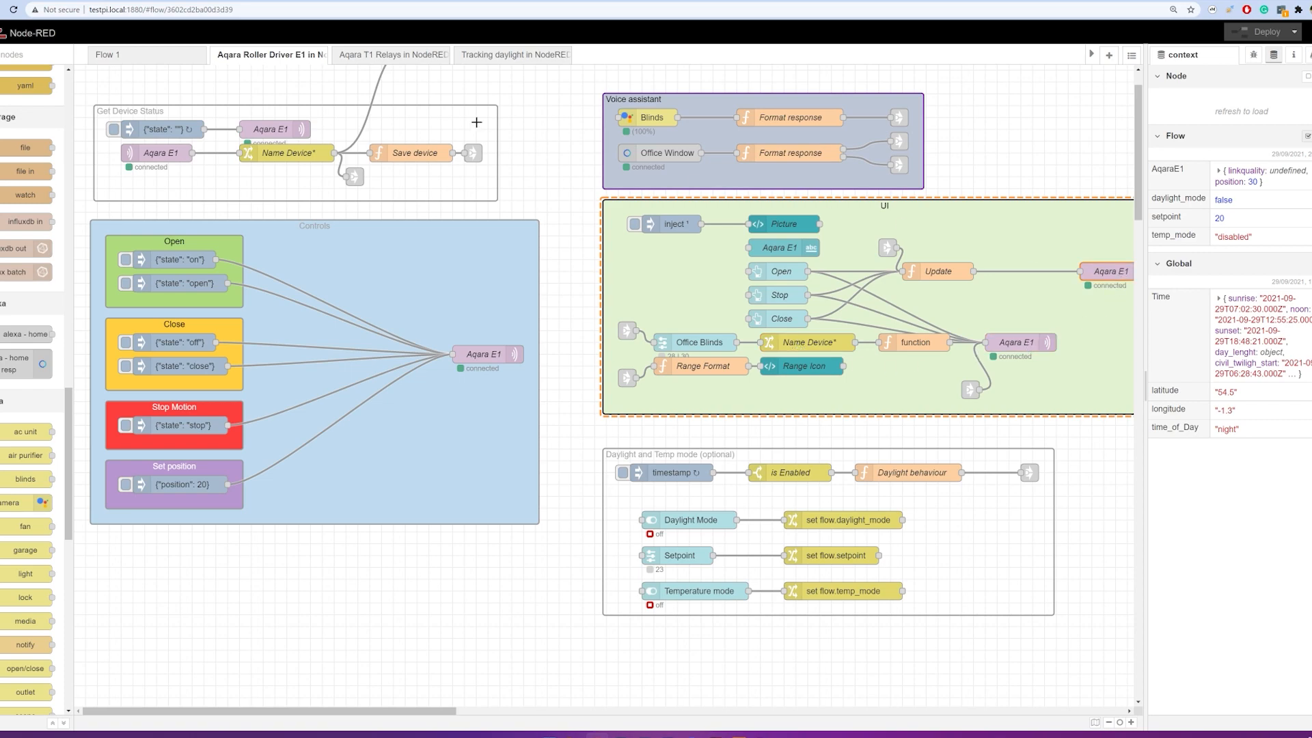
{"action": "mouse_move", "coordinate": [432, 135]}
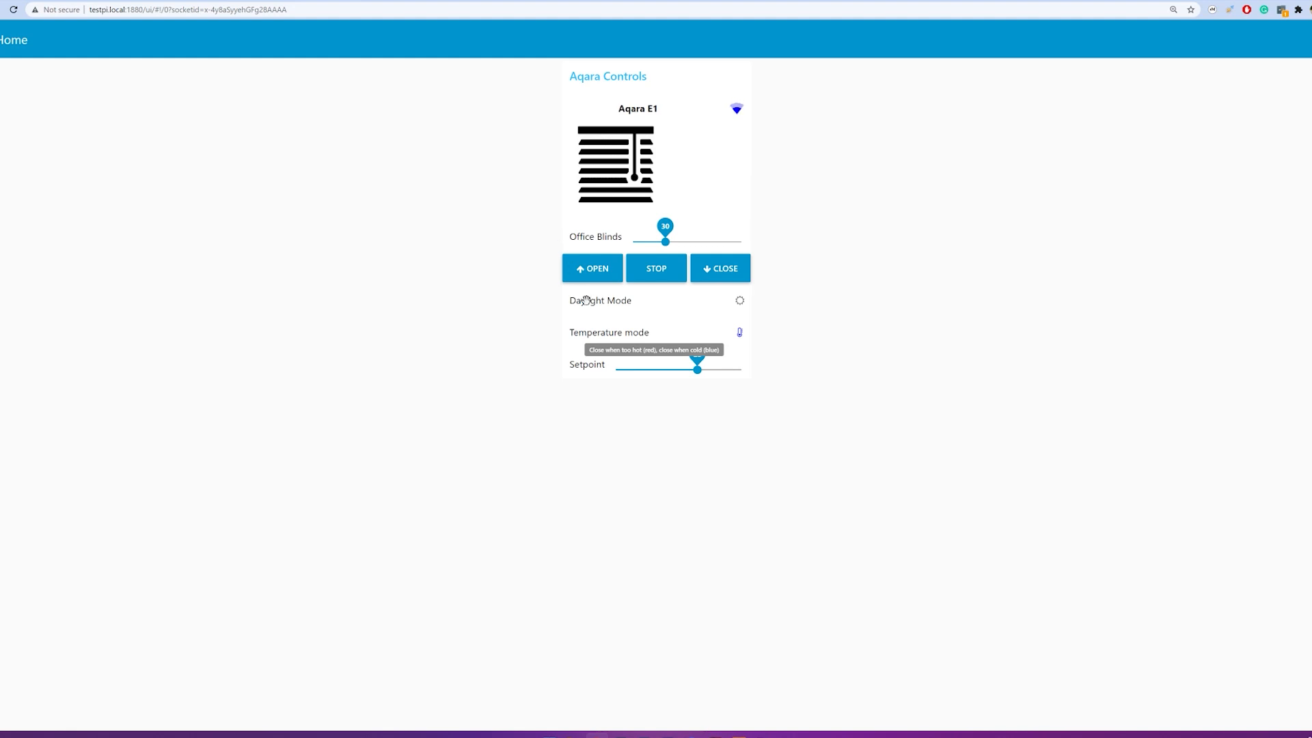
{"action": "mouse_move", "coordinate": [141, 25]}
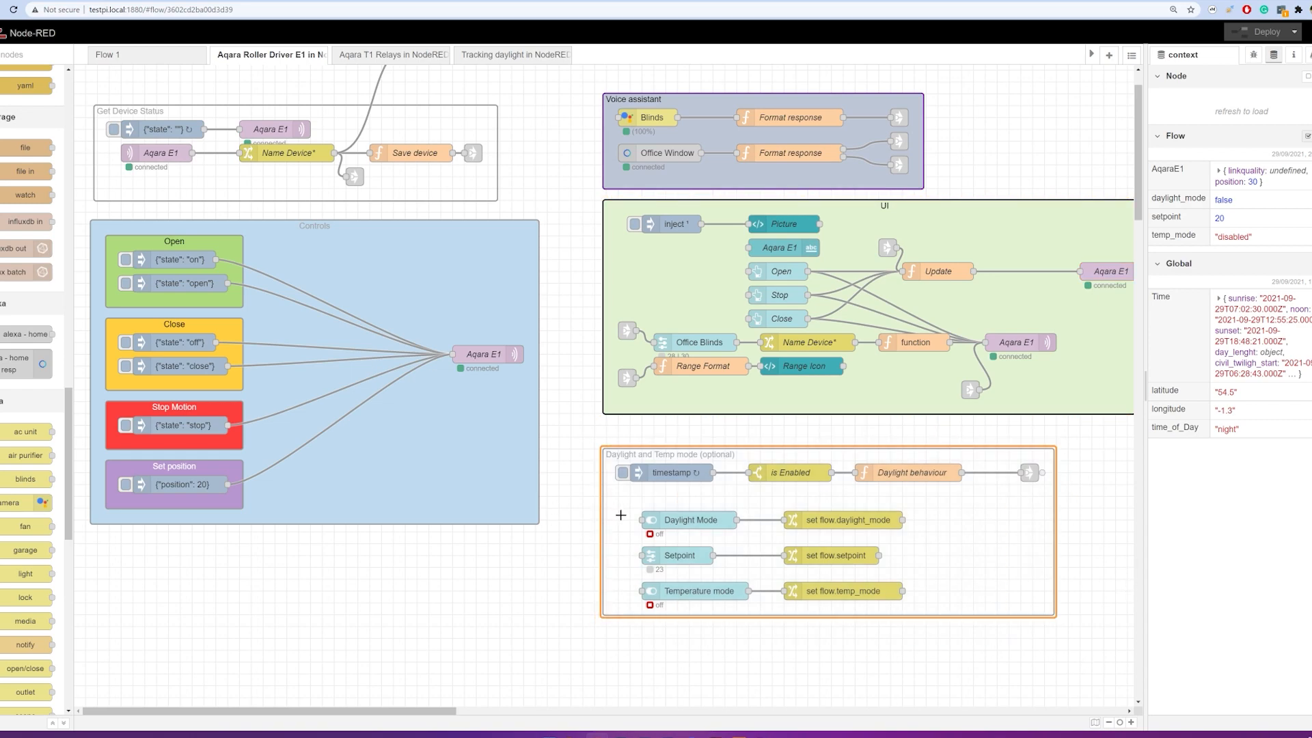
{"action": "mouse_move", "coordinate": [525, 404]}
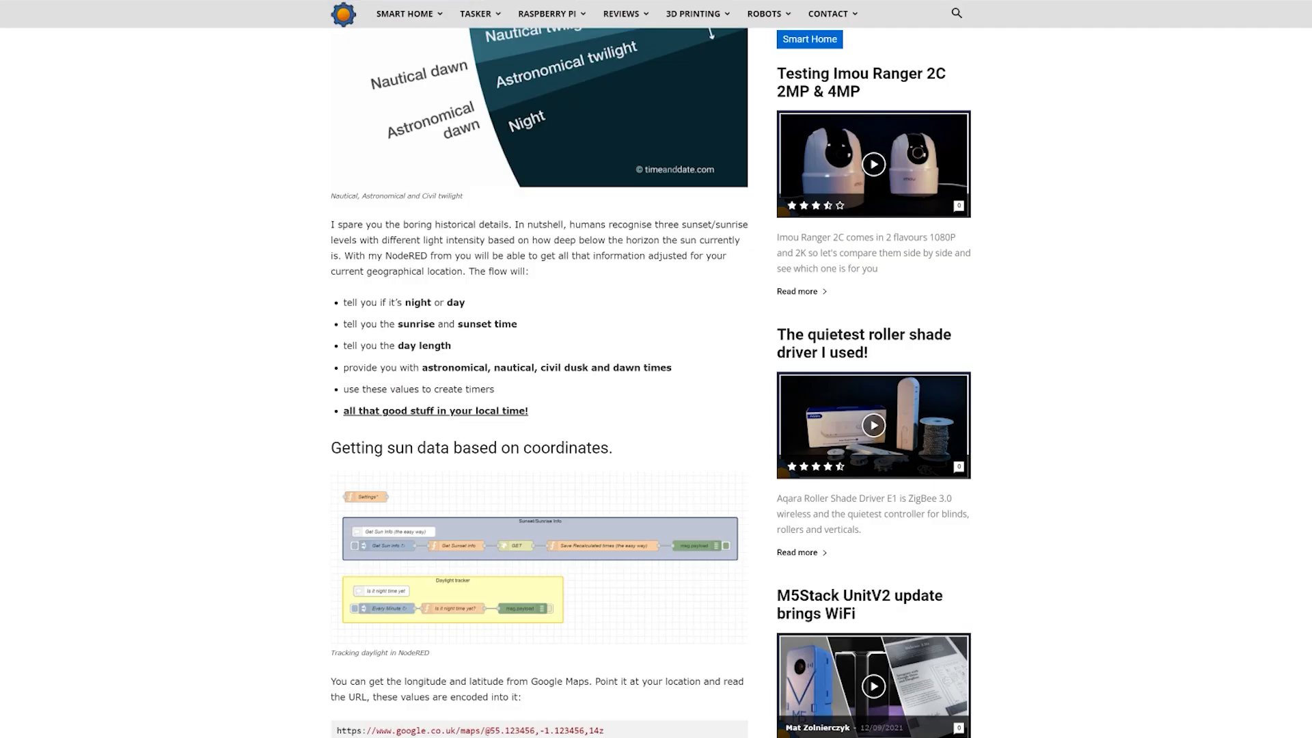
- Switch browser tabs toward the NotEnoughTECH daylight tracking article
{"action": "left_click", "coordinate": [955, 13]}
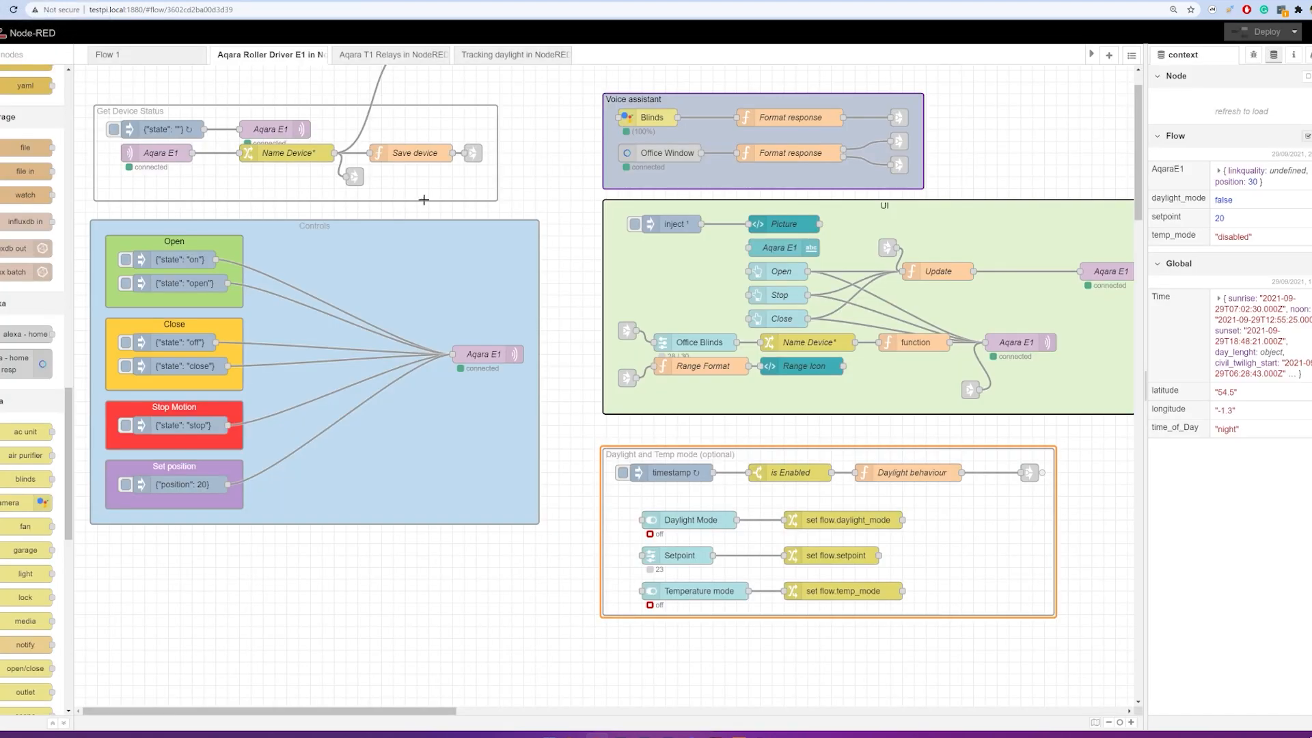
{"action": "mouse_move", "coordinate": [500, 245]}
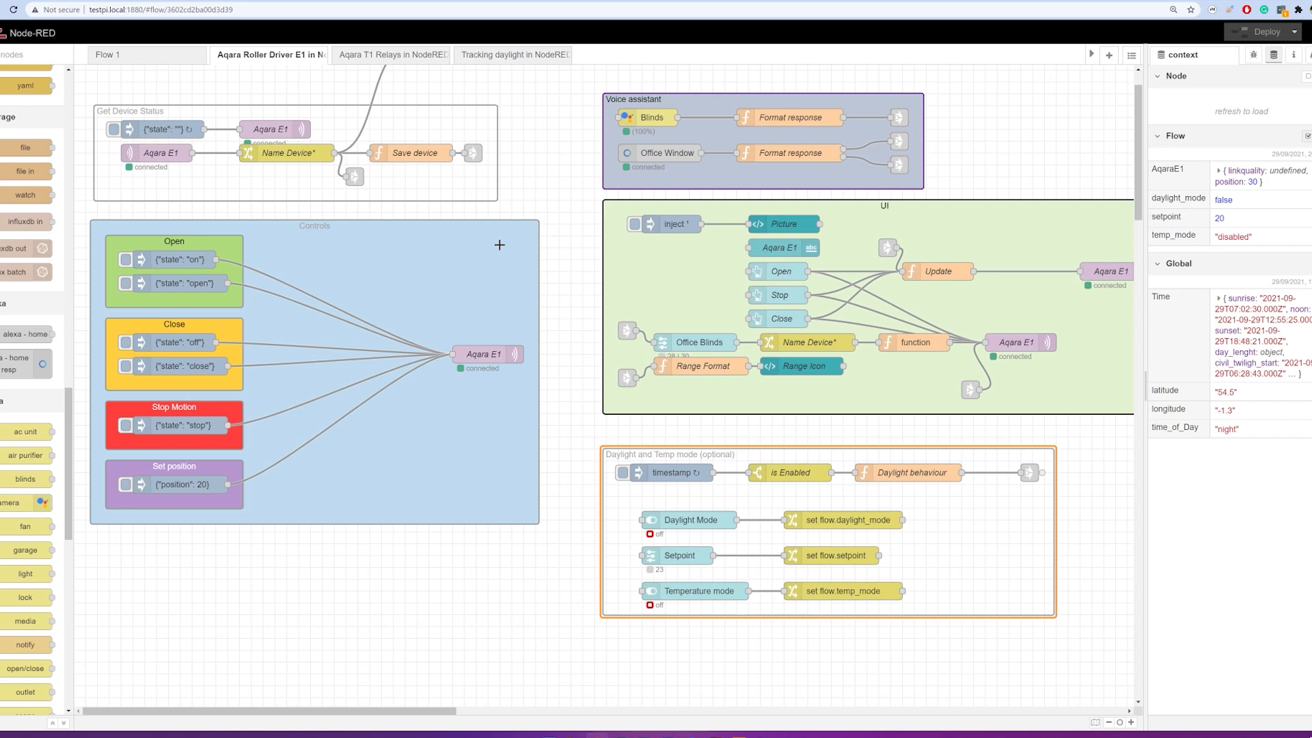
{"action": "scroll", "scroll_direction": "left", "scroll_amount": 3}
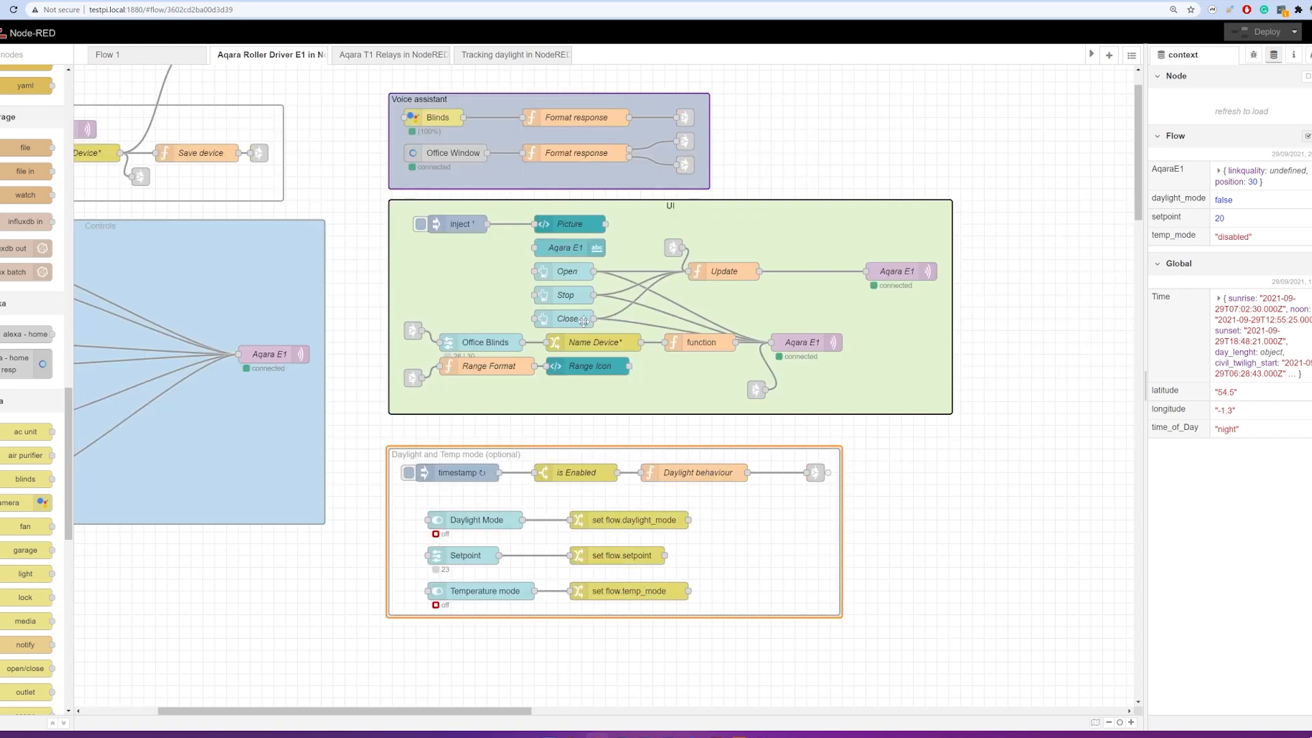
{"action": "mouse_move", "coordinate": [433, 381]}
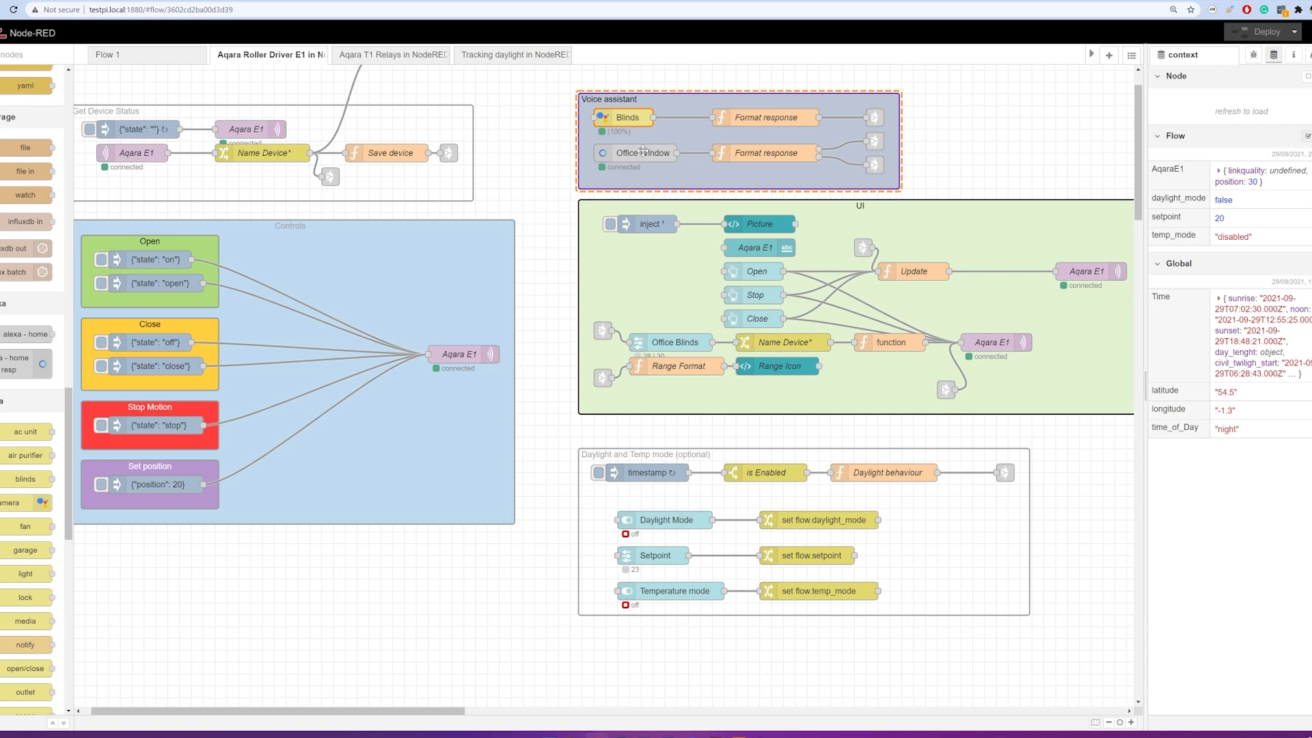
{"action": "mouse_move", "coordinate": [642, 152]}
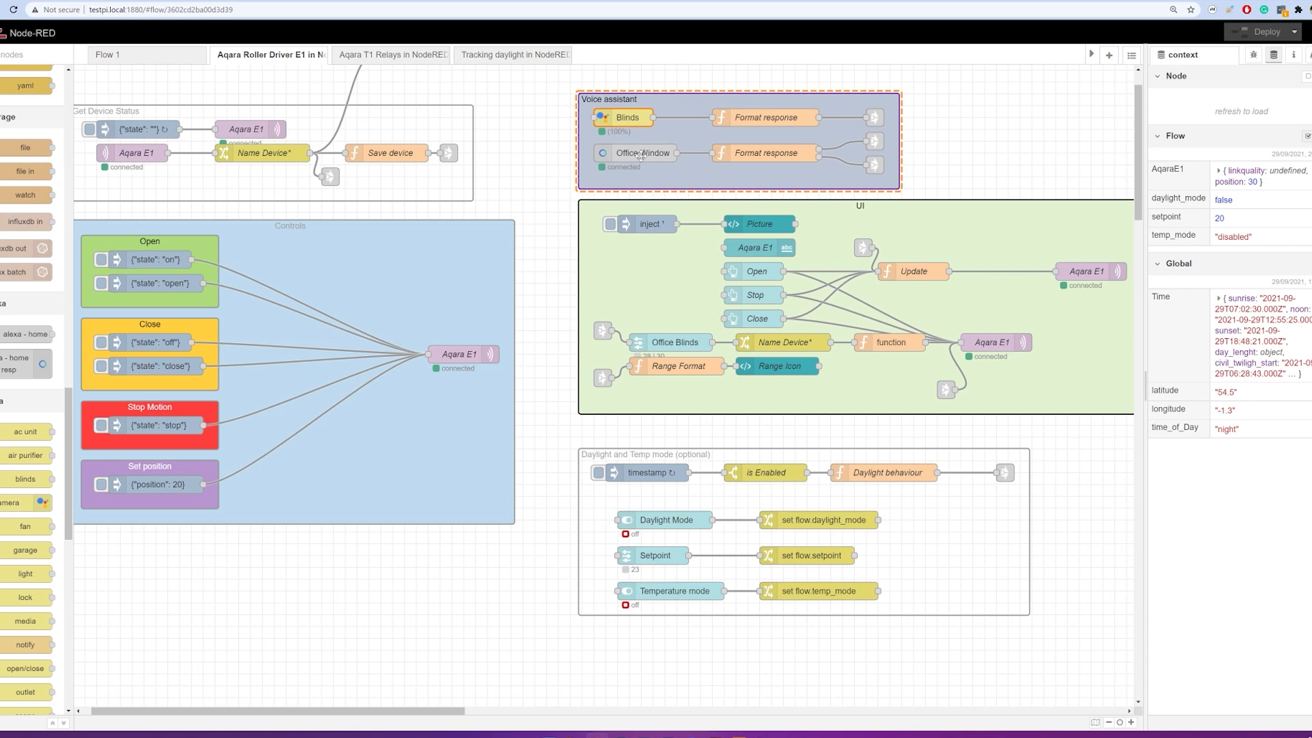